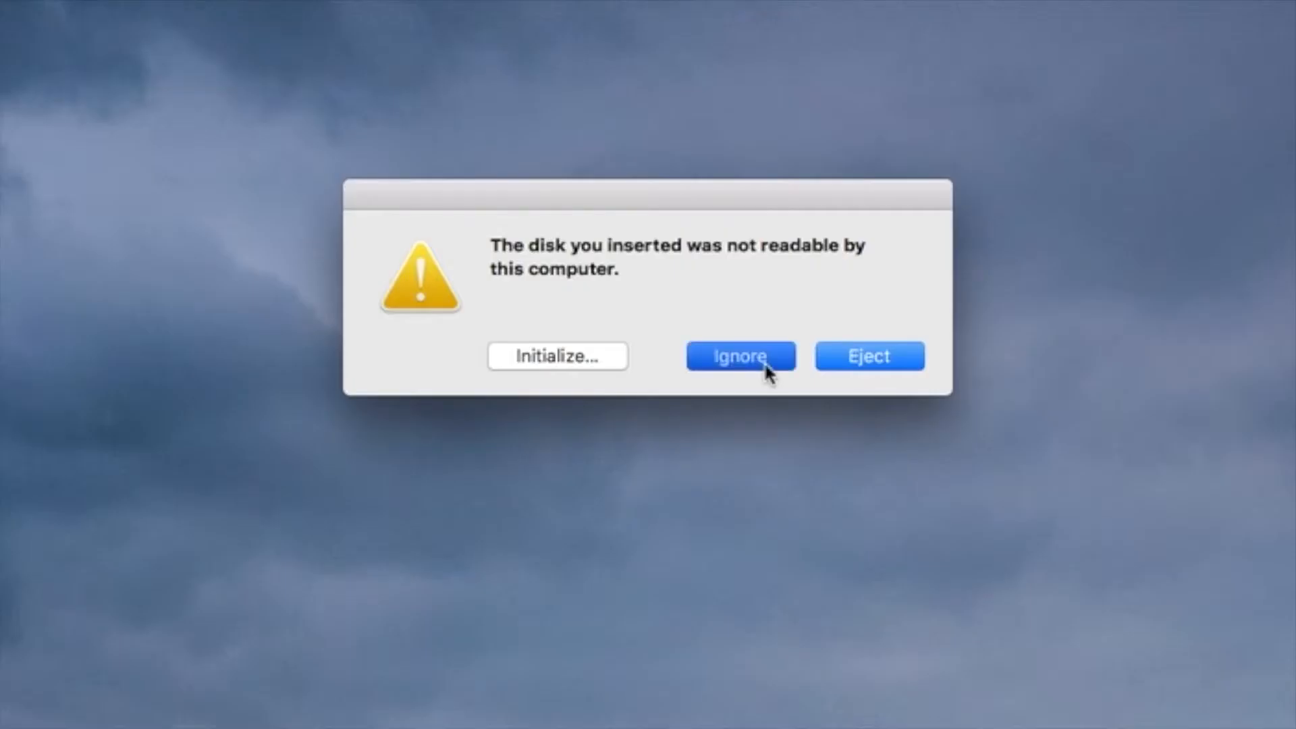
# Ignore the unreadable-disk alert and widen the sidebar so full drive names show
pyautogui.click(740, 355)
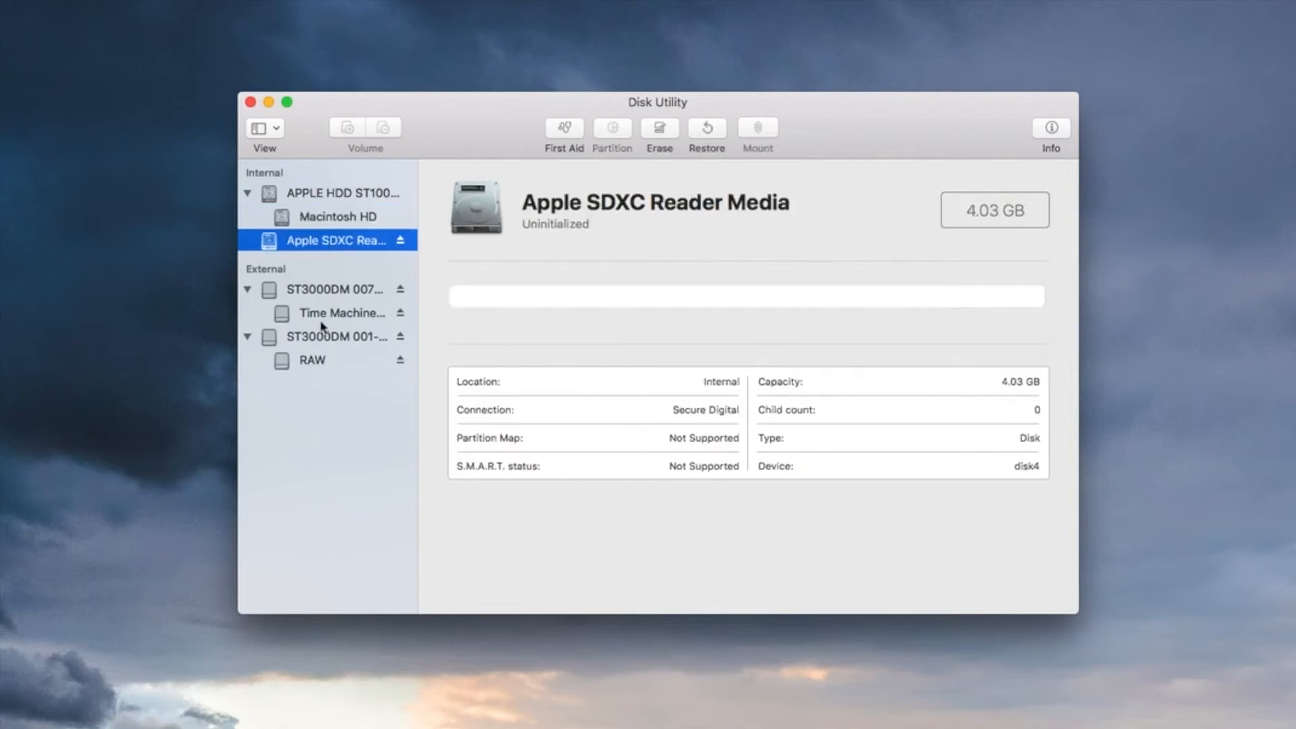
pyautogui.moveTo(417, 281); pyautogui.dragTo(471, 281)
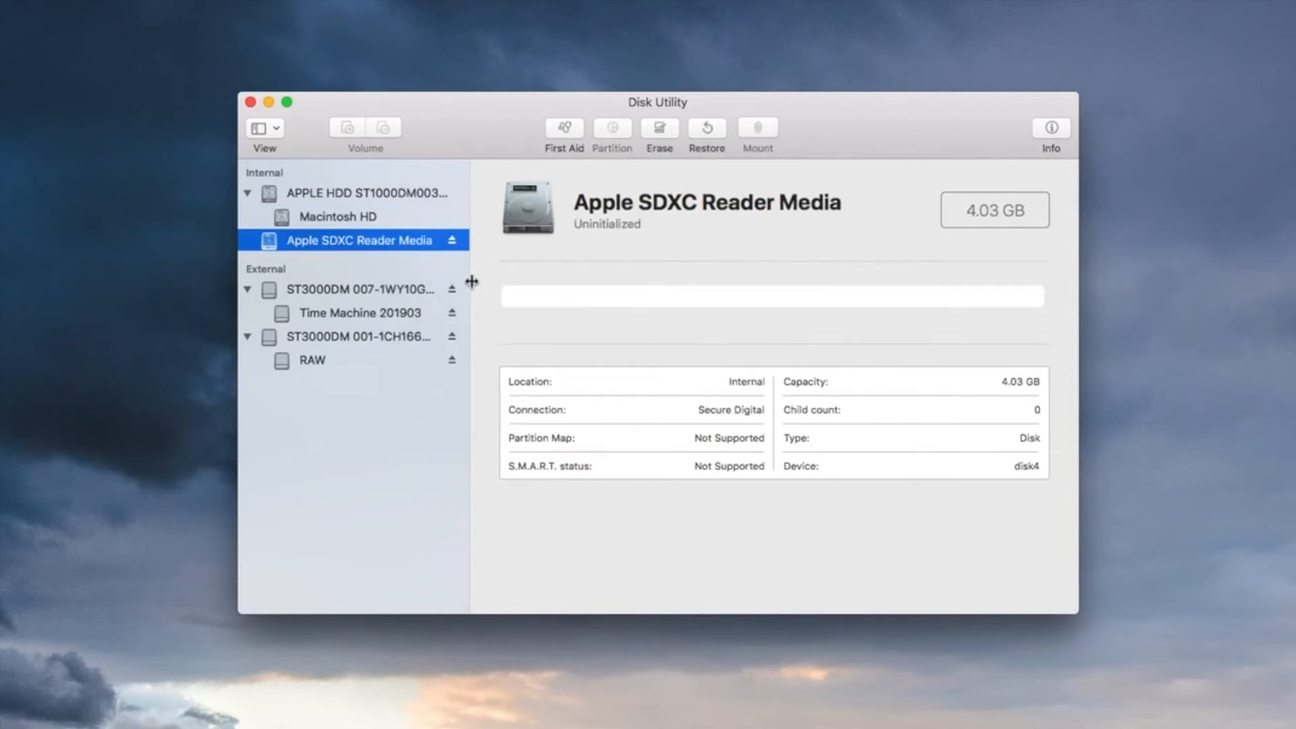
pyautogui.moveTo(471, 281); pyautogui.dragTo(486, 274)
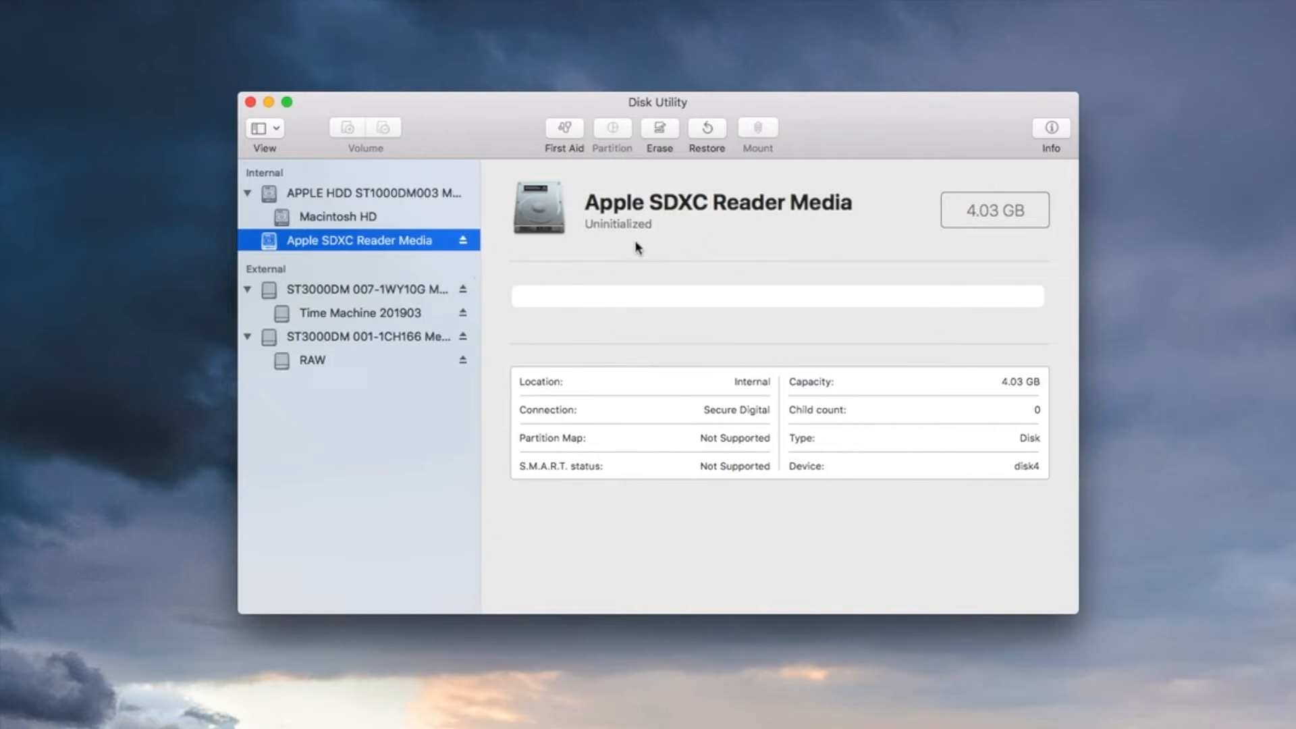
pyautogui.moveTo(995, 244)
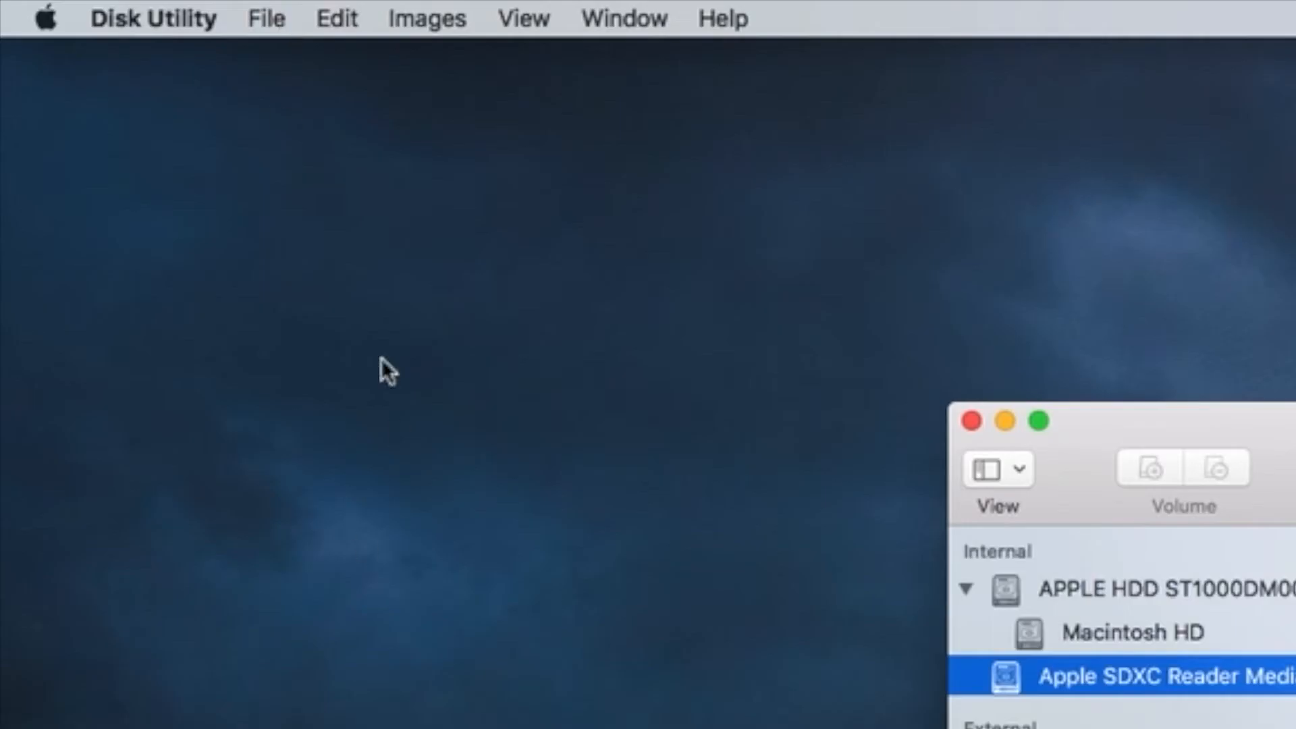
# Start an image from Apple SDXC Reader Media, saved as A1200_amipal in the Images folder
pyautogui.click(266, 18)
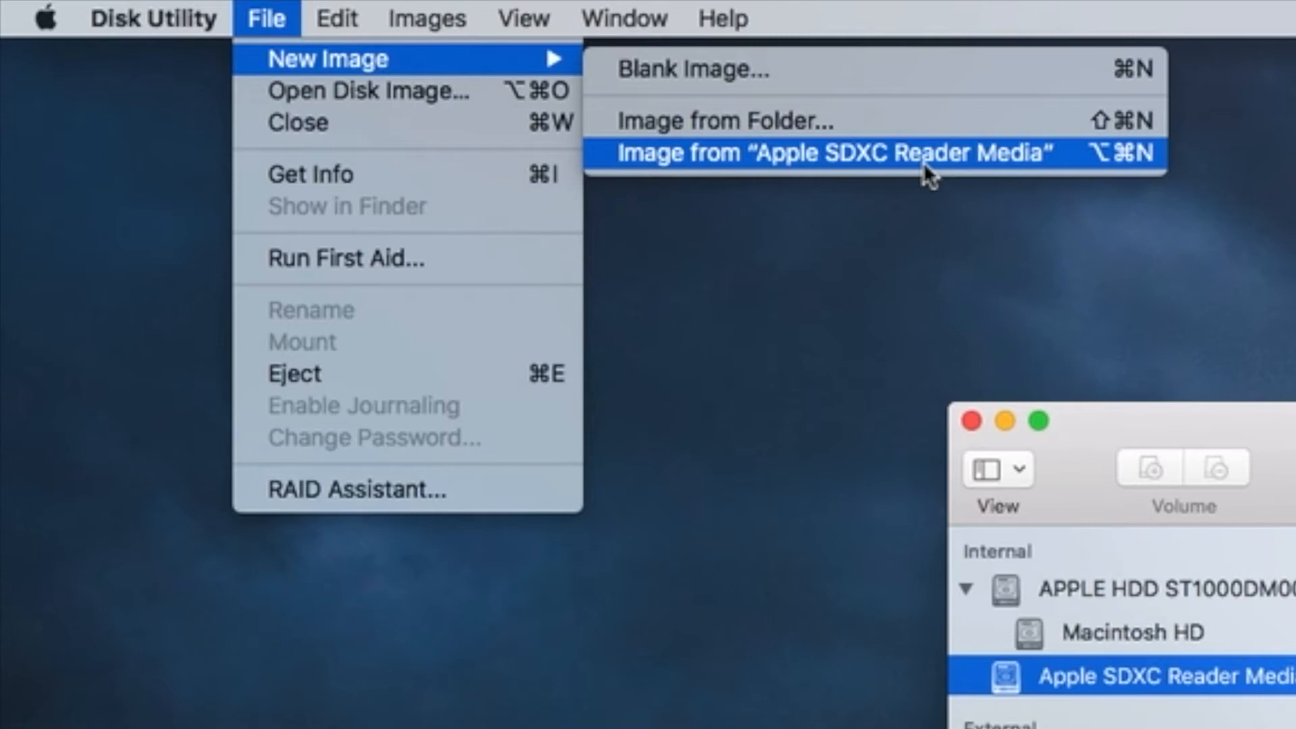
pyautogui.click(833, 153)
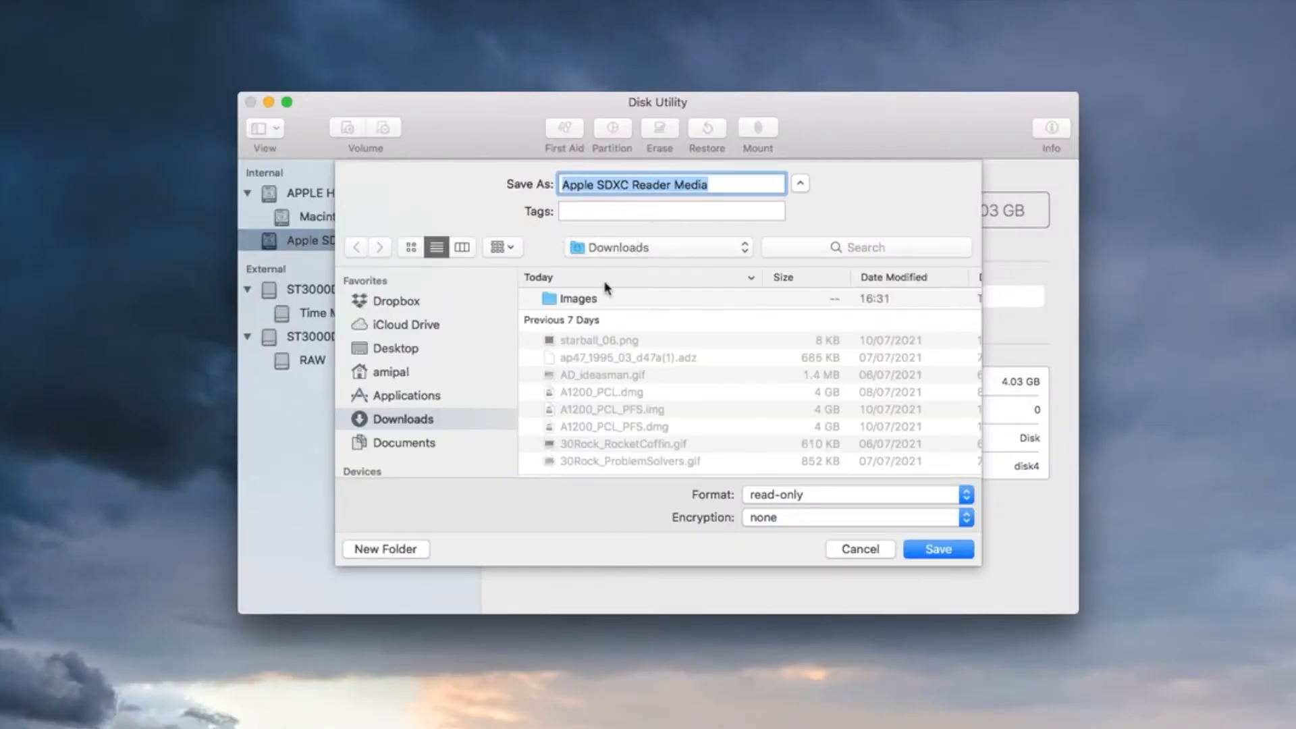
pyautogui.doubleClick(577, 296)
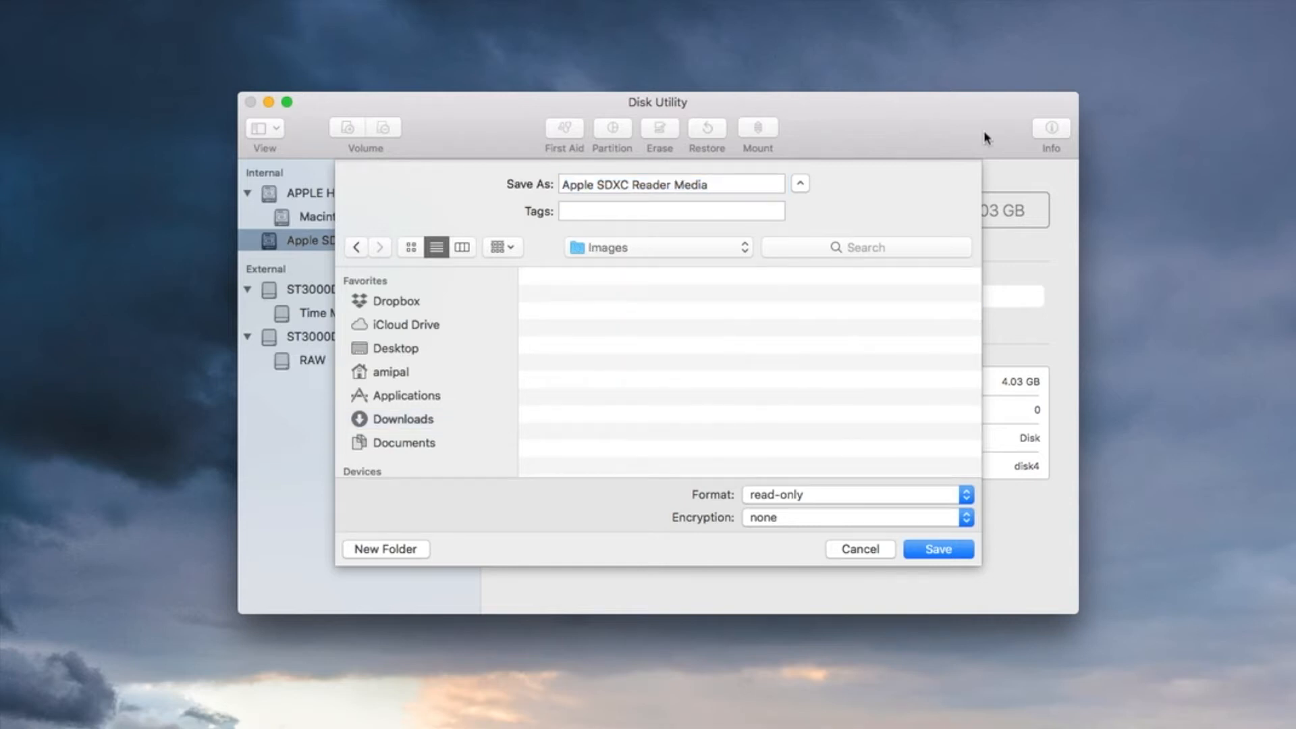
pyautogui.click(670, 183)
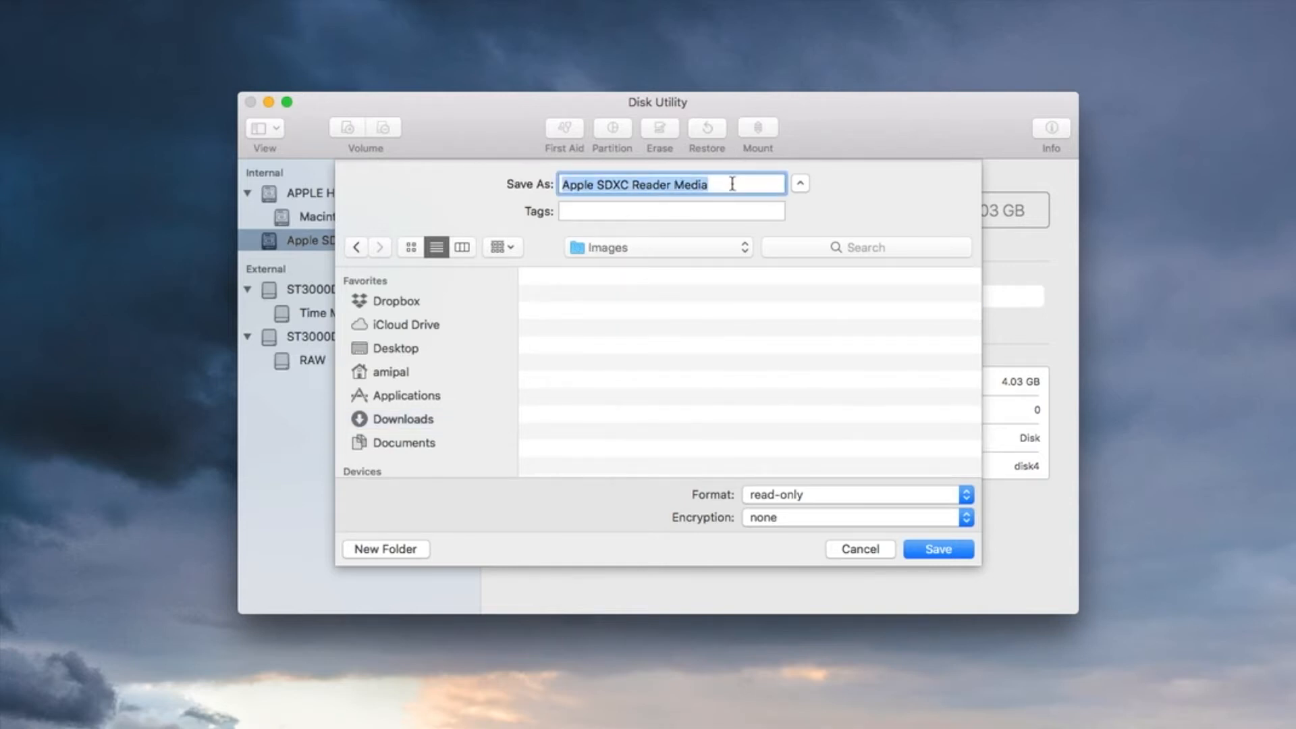
pyautogui.write('A1200_amipal')
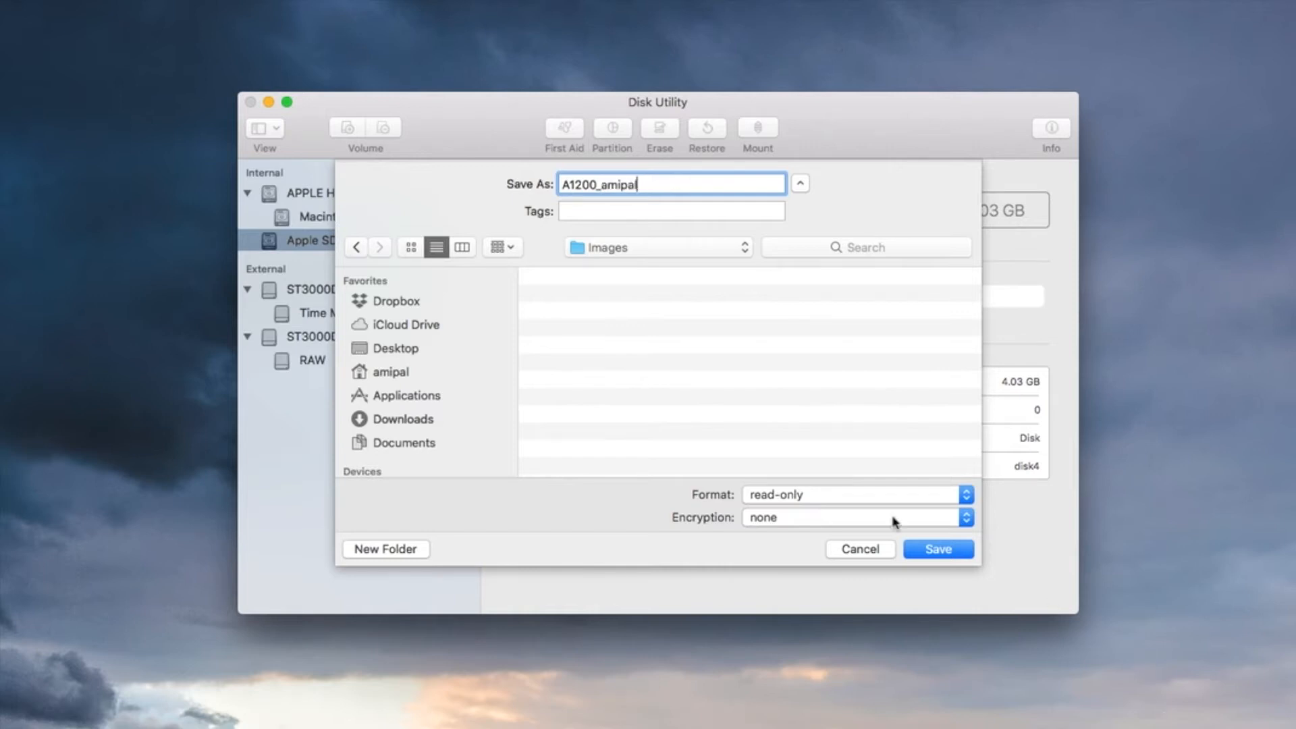
# Set the image format to read/write with no encryption
pyautogui.click(855, 494)
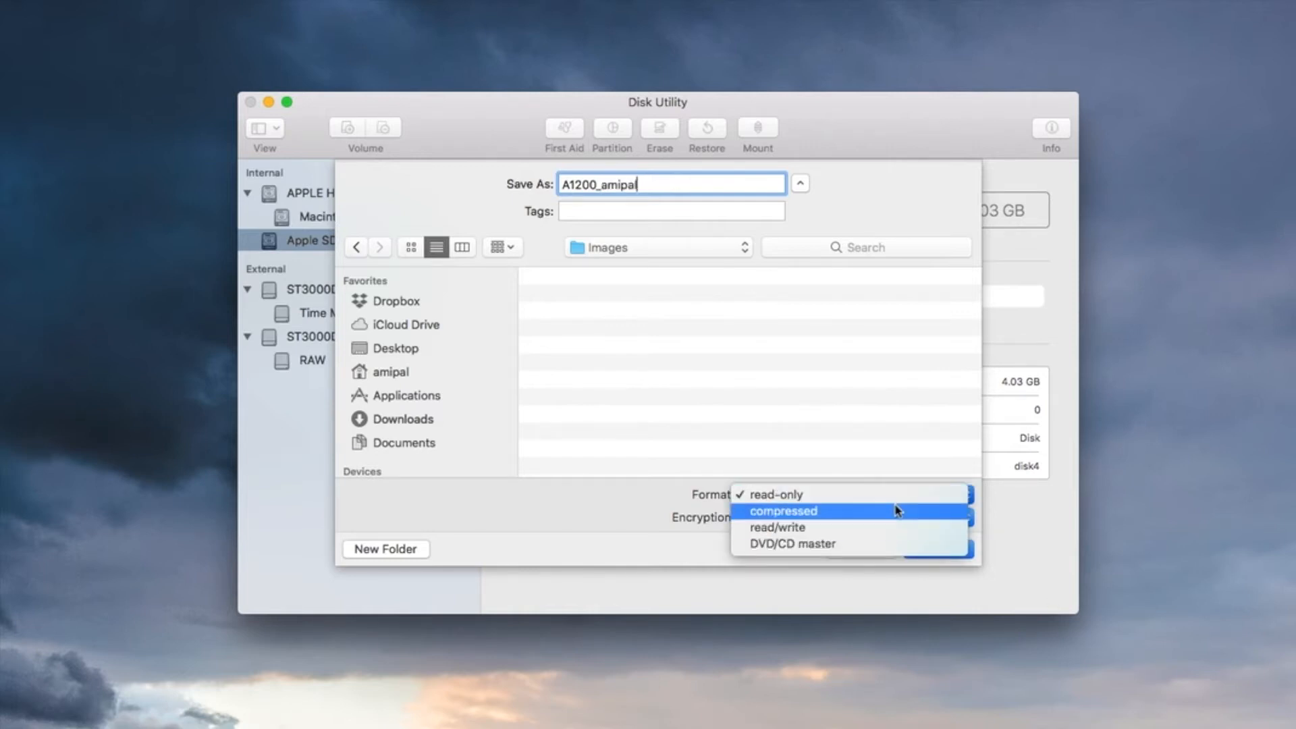
pyautogui.moveTo(889, 521)
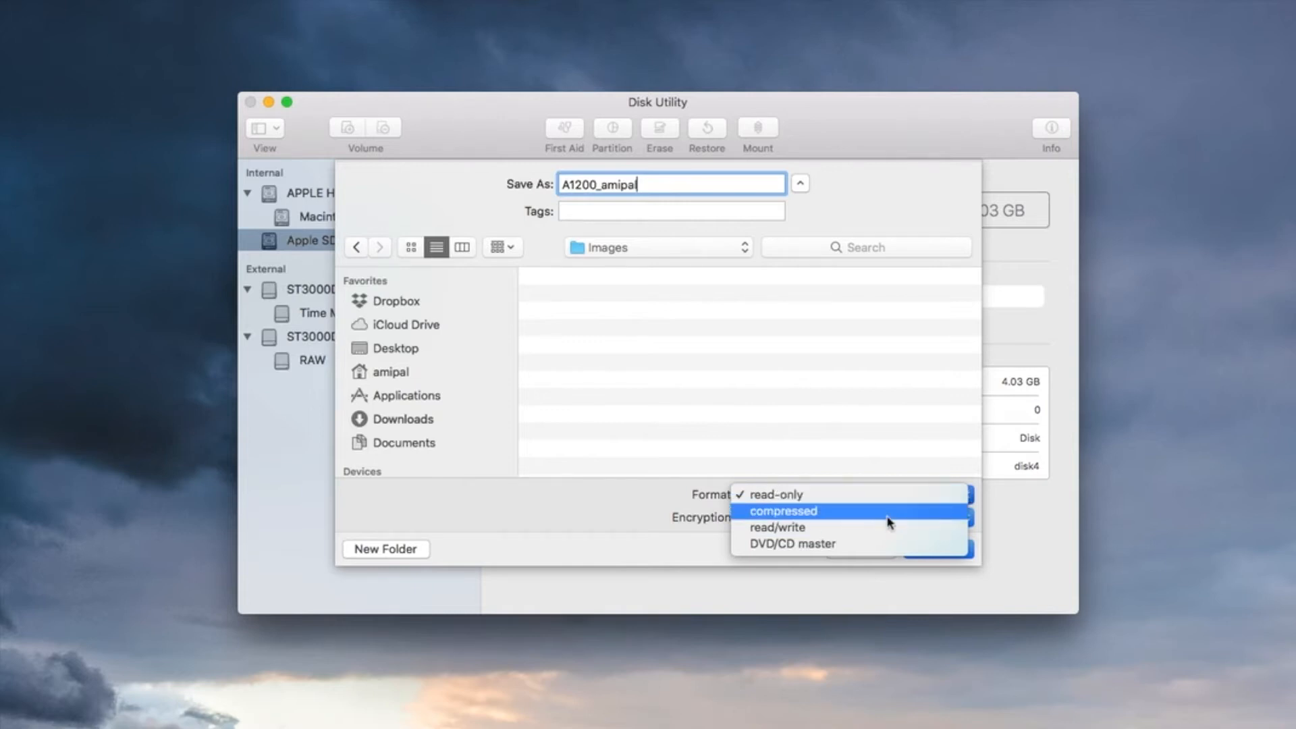
pyautogui.click(775, 528)
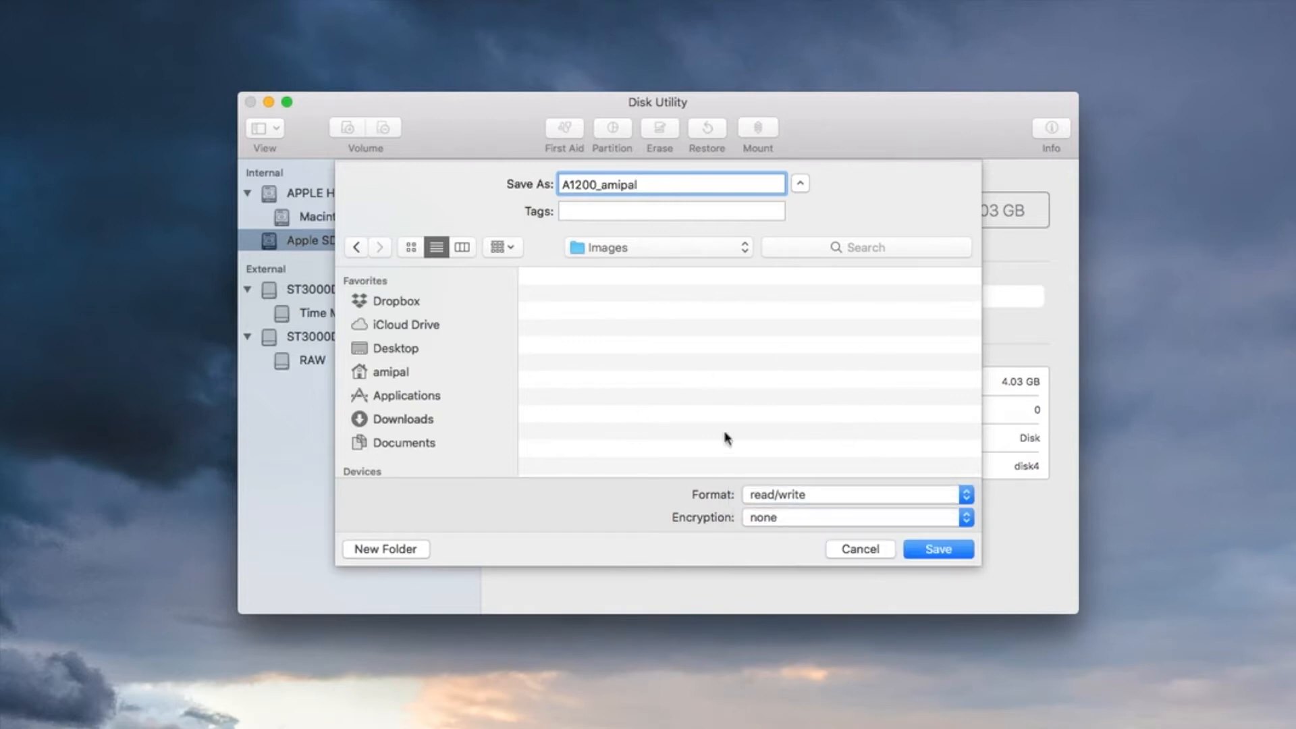
pyautogui.click(855, 517)
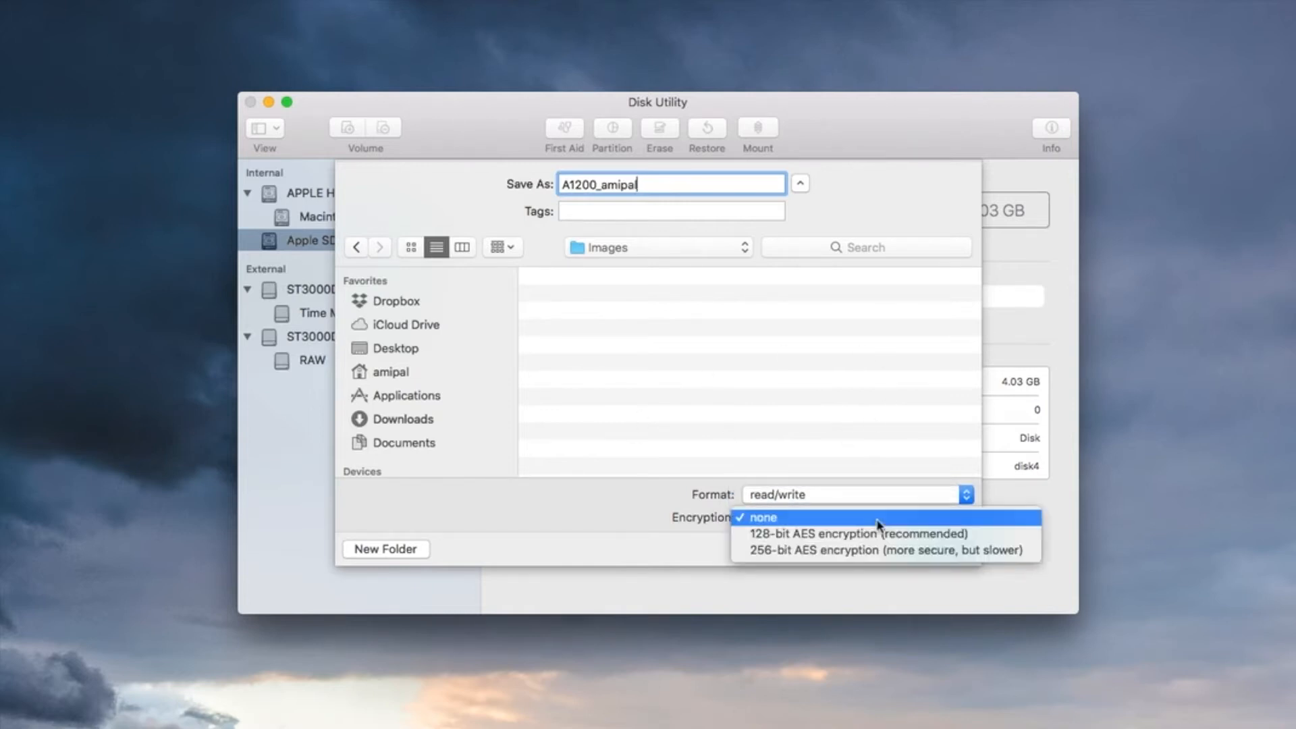
pyautogui.click(761, 517)
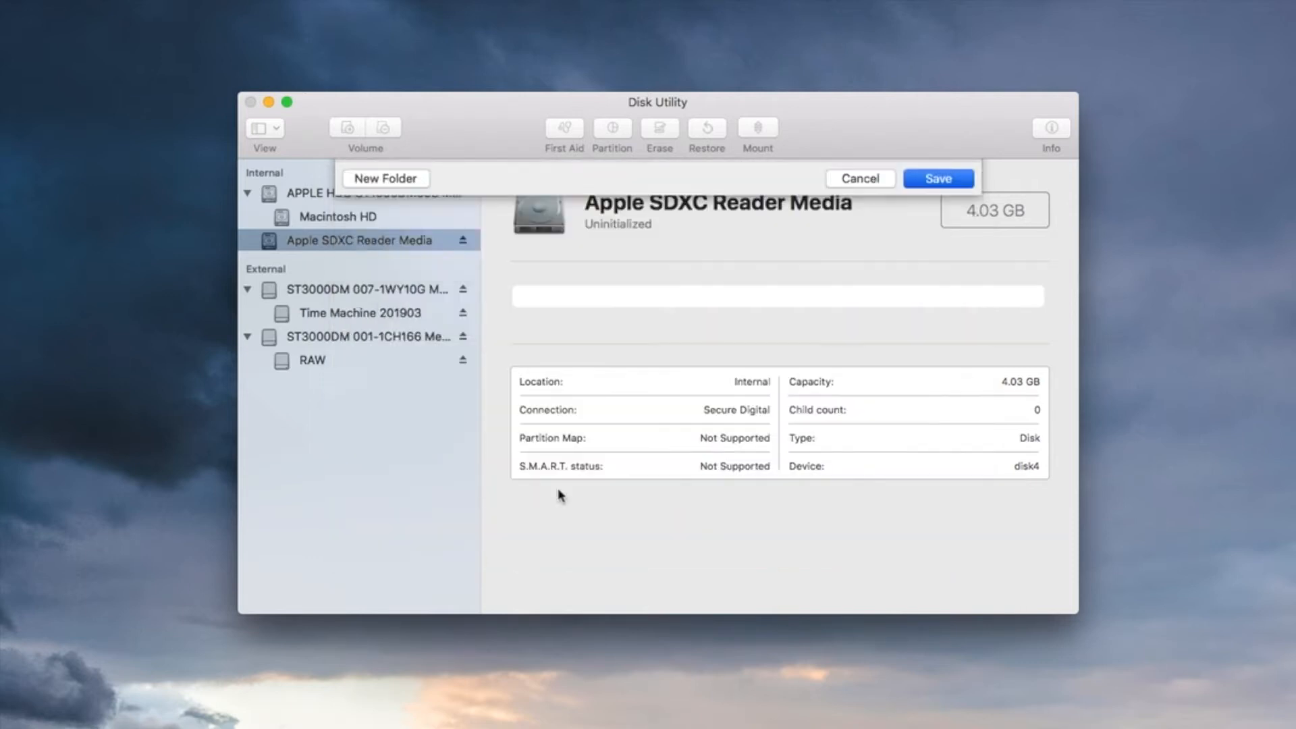
# Save the image and authorize its creation with the admin password
pyautogui.click(937, 178)
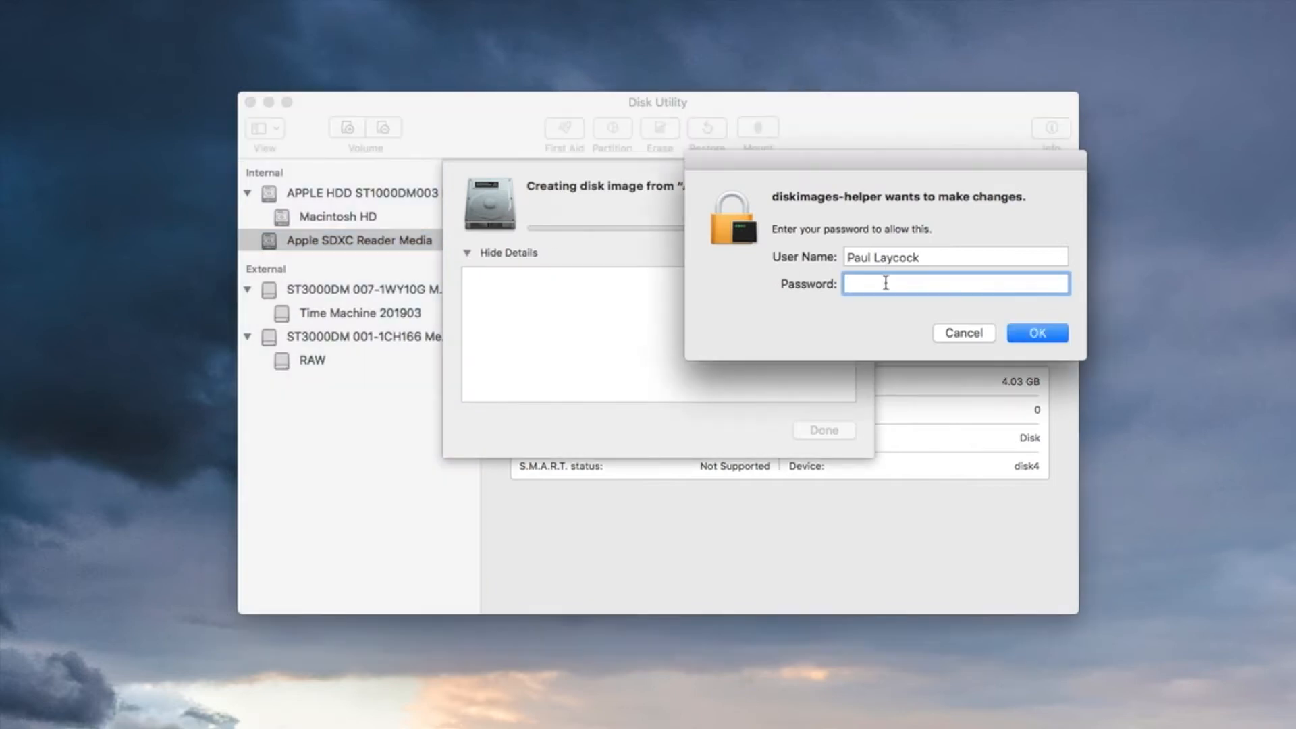
pyautogui.write('password')
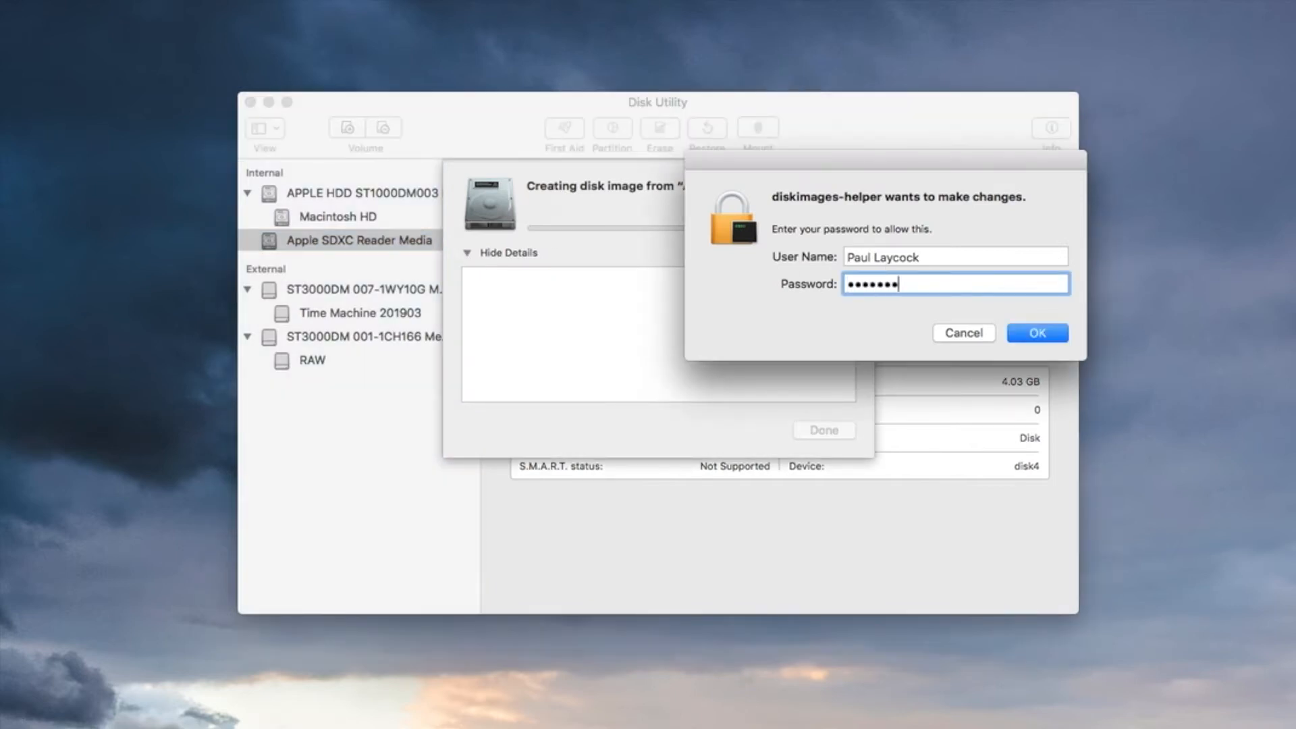
pyautogui.click(1036, 332)
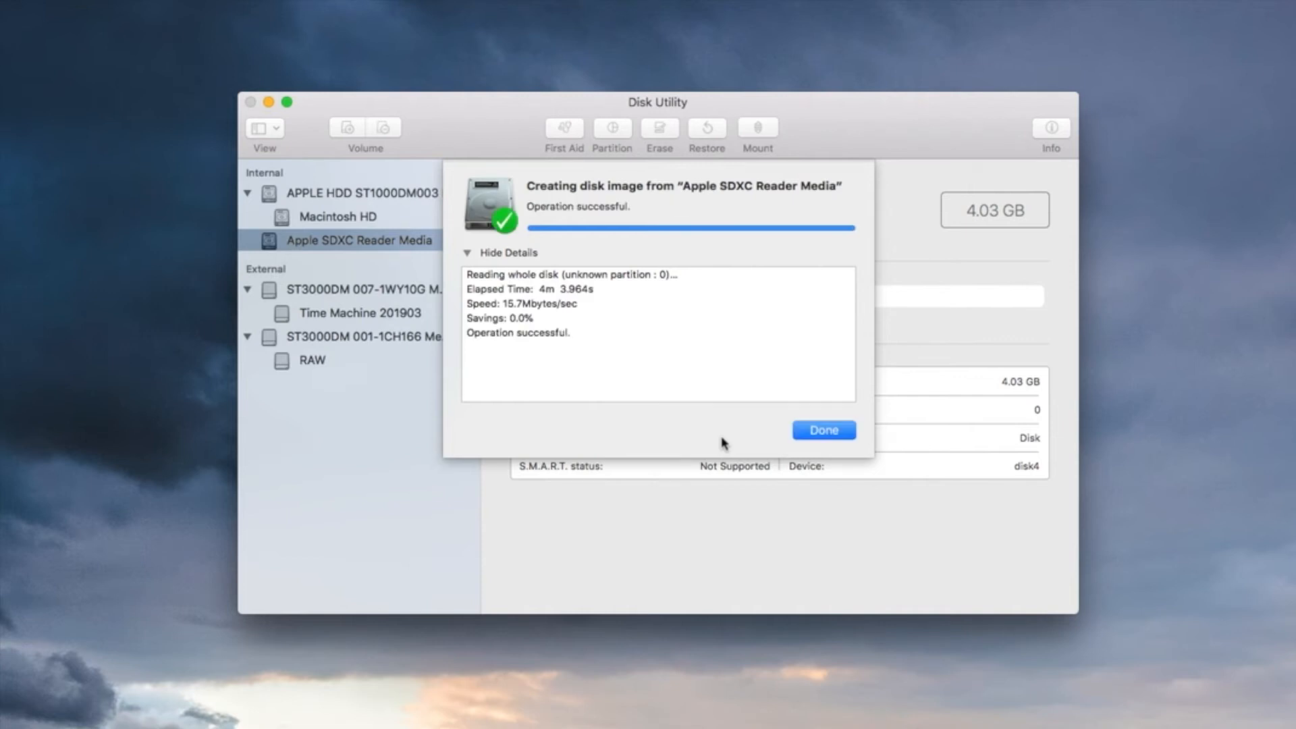
pyautogui.moveTo(824, 278)
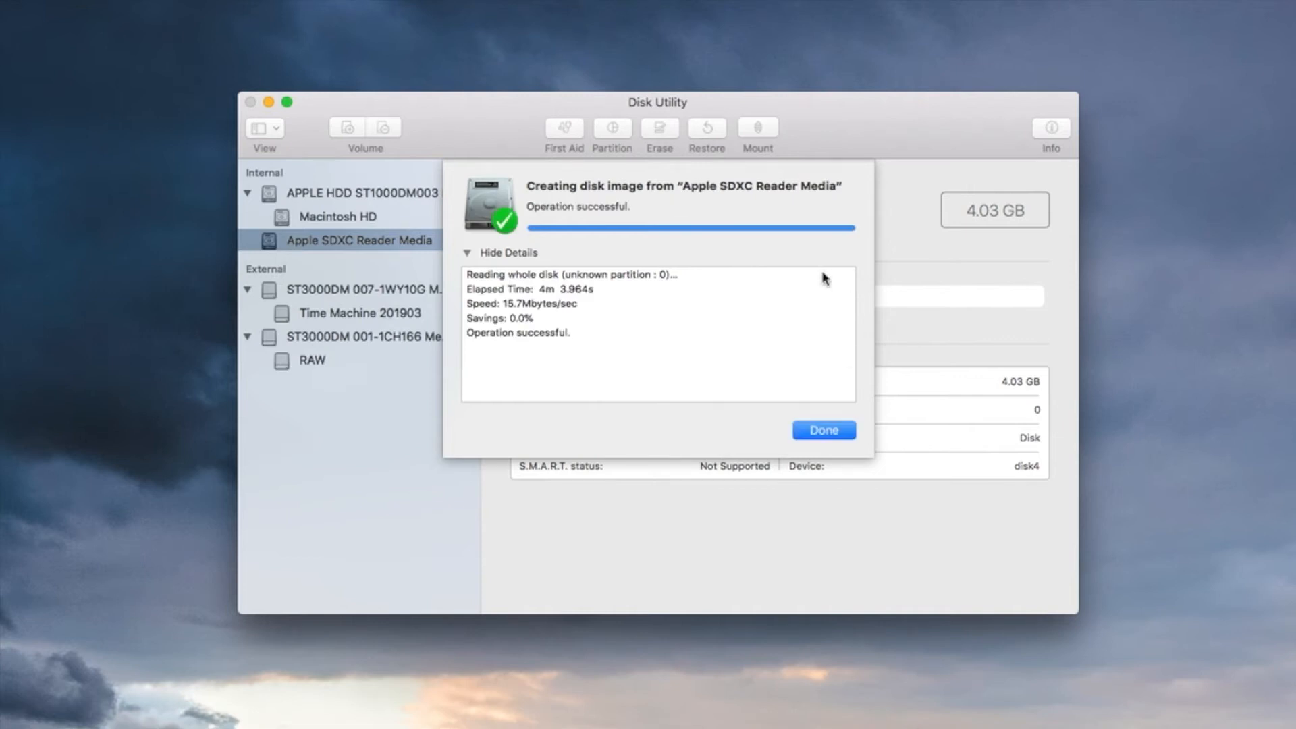
pyautogui.moveTo(684, 263)
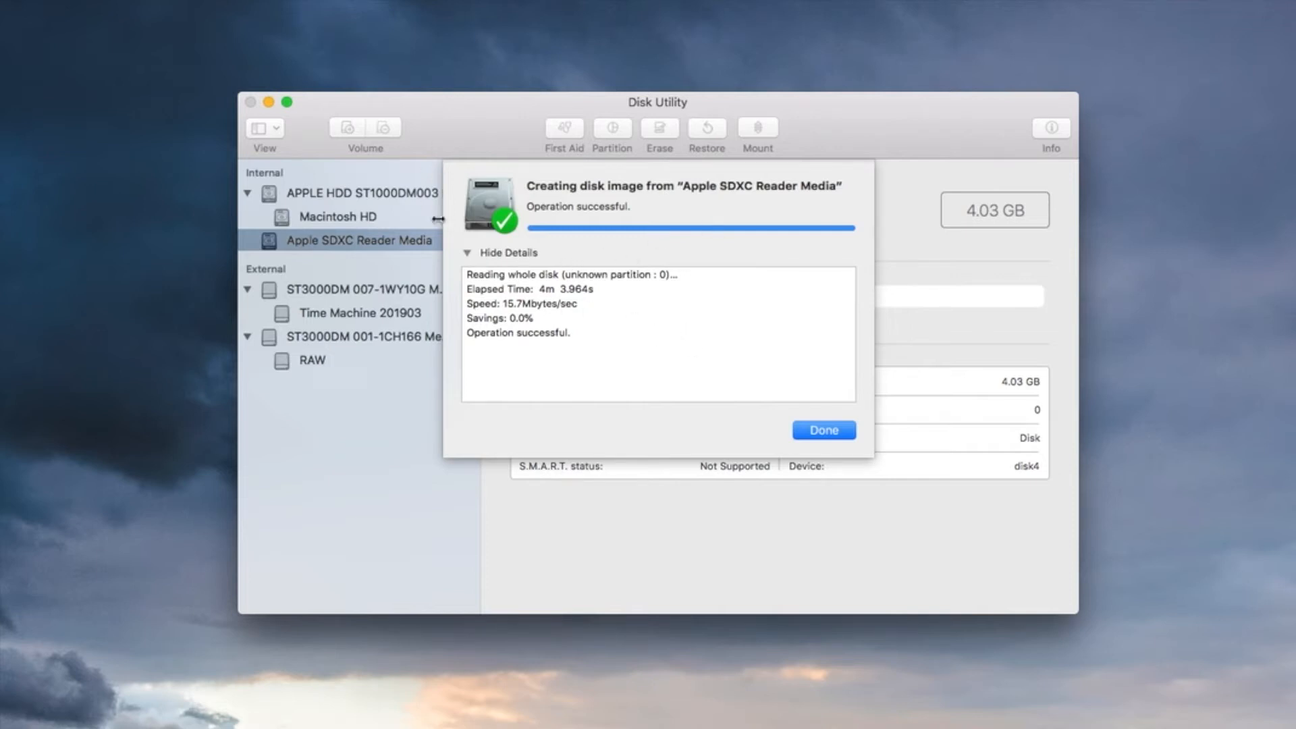
pyautogui.moveTo(845, 405)
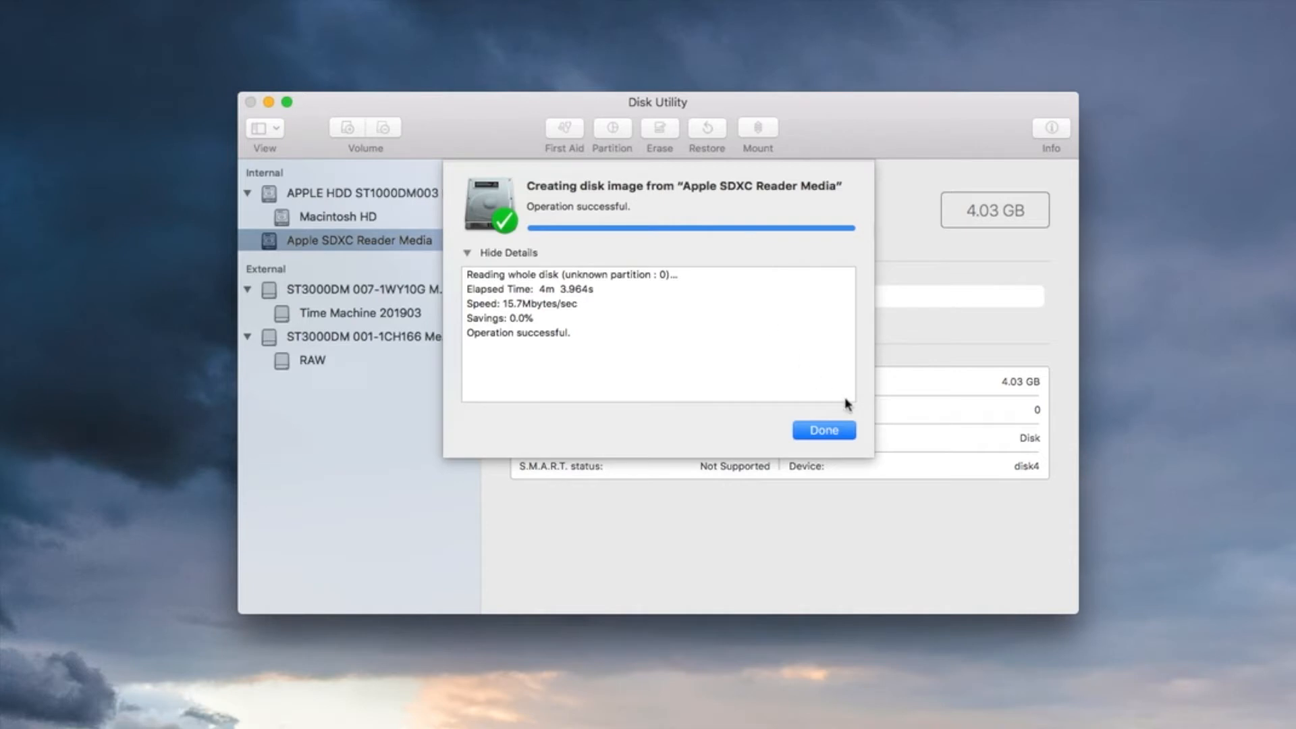
pyautogui.moveTo(672, 296)
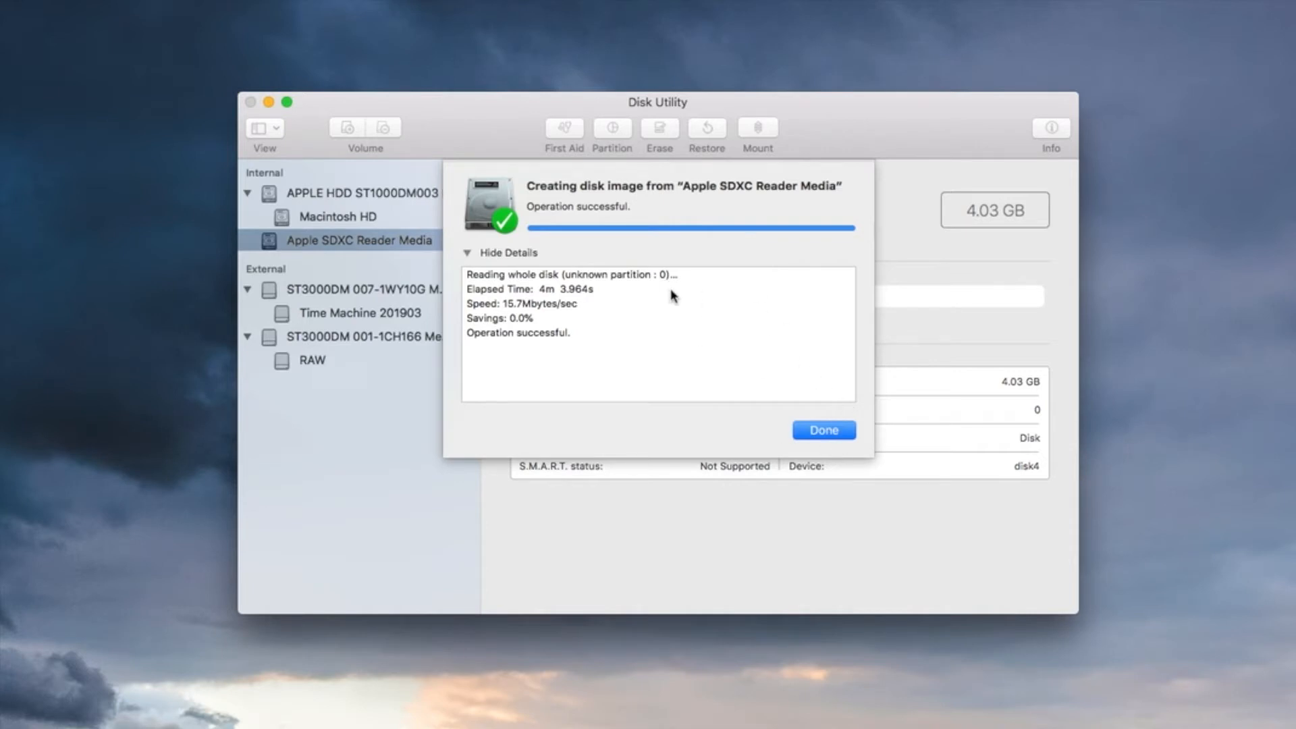
pyautogui.moveTo(576, 266)
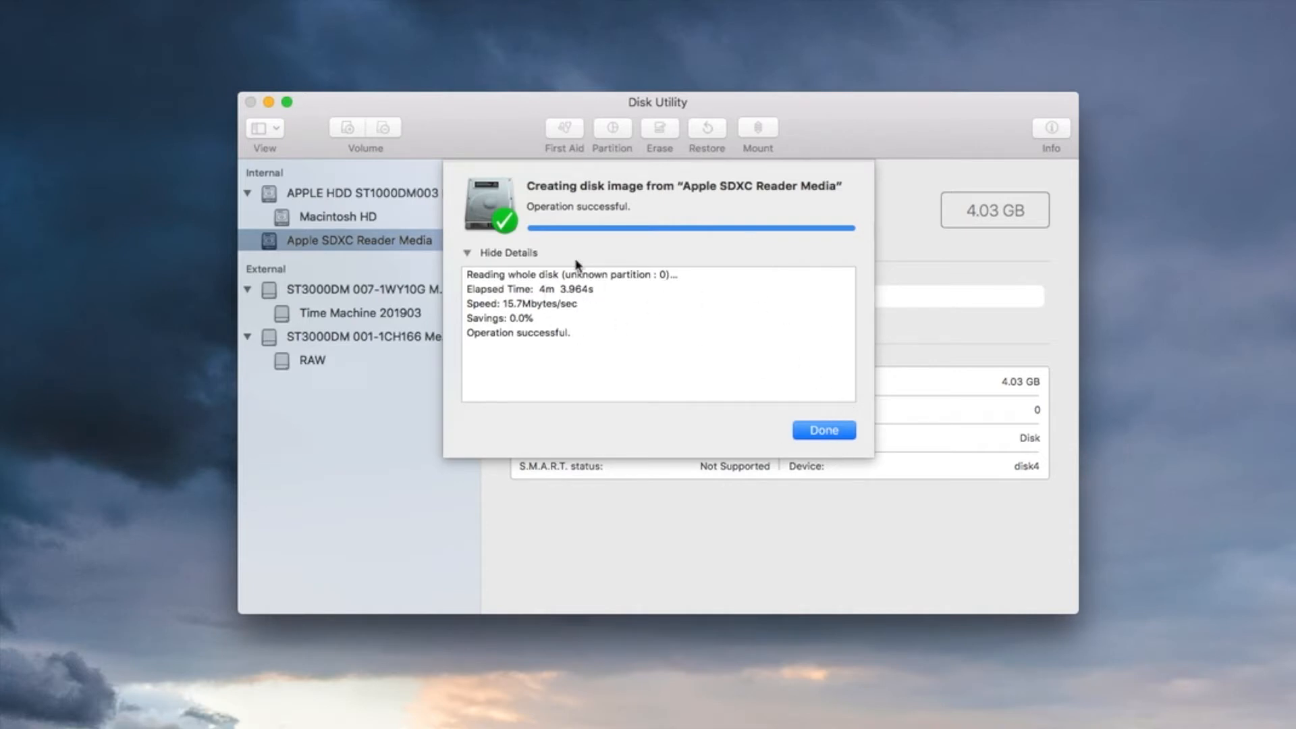
pyautogui.moveTo(717, 302)
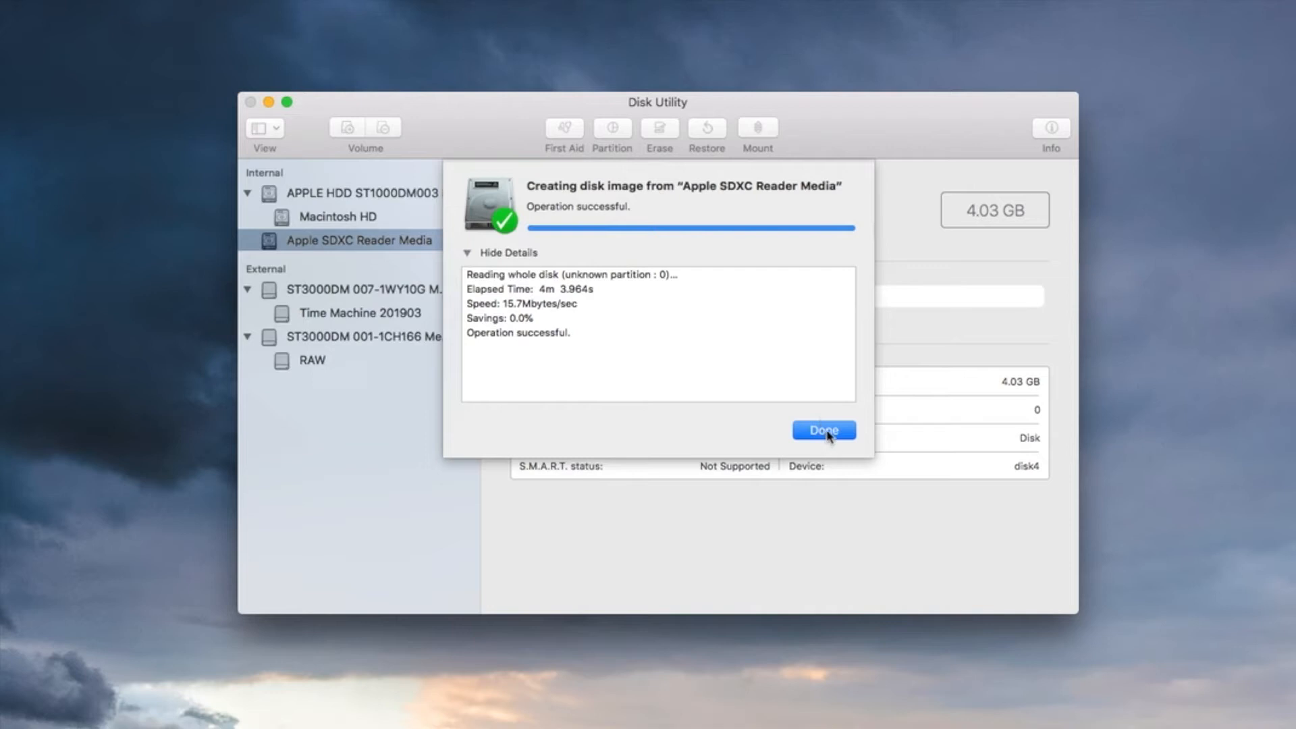
# Dismiss the finished image-creation report, leaving A1200_amipal.dmg visible in Finder
pyautogui.click(822, 430)
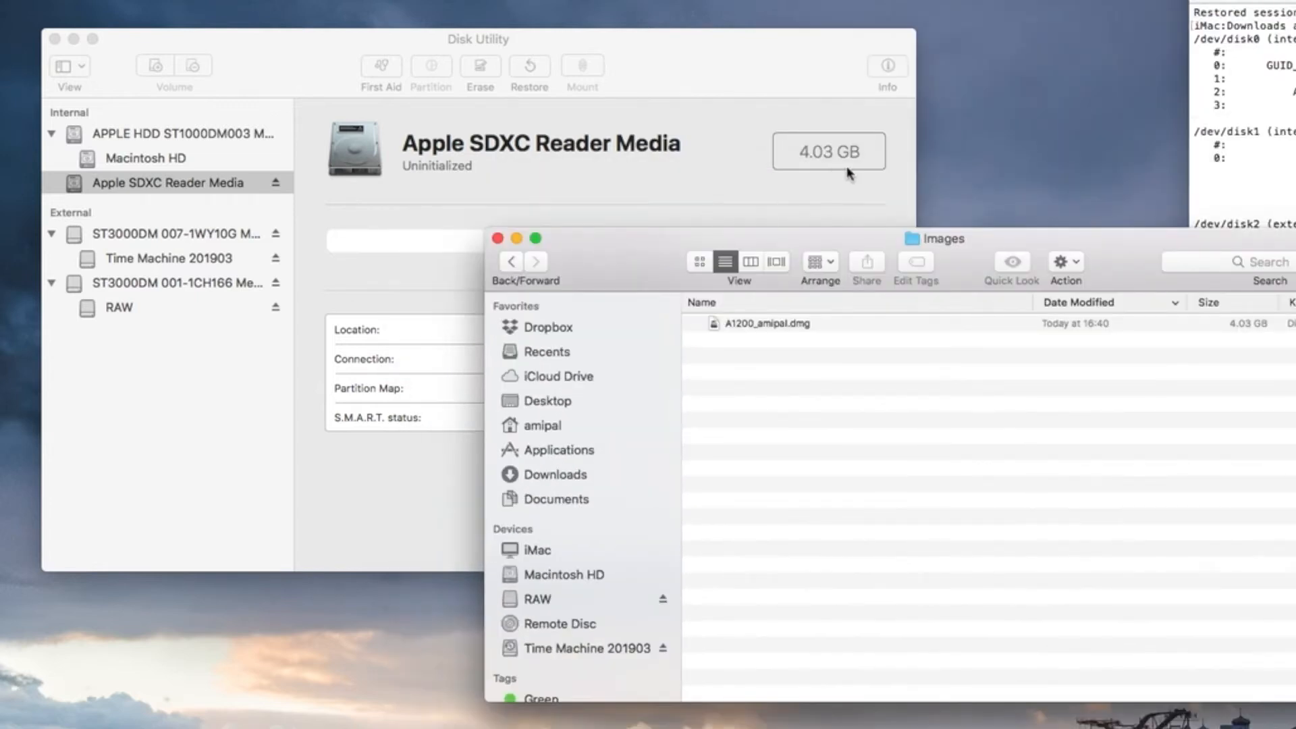
pyautogui.moveTo(1258, 336)
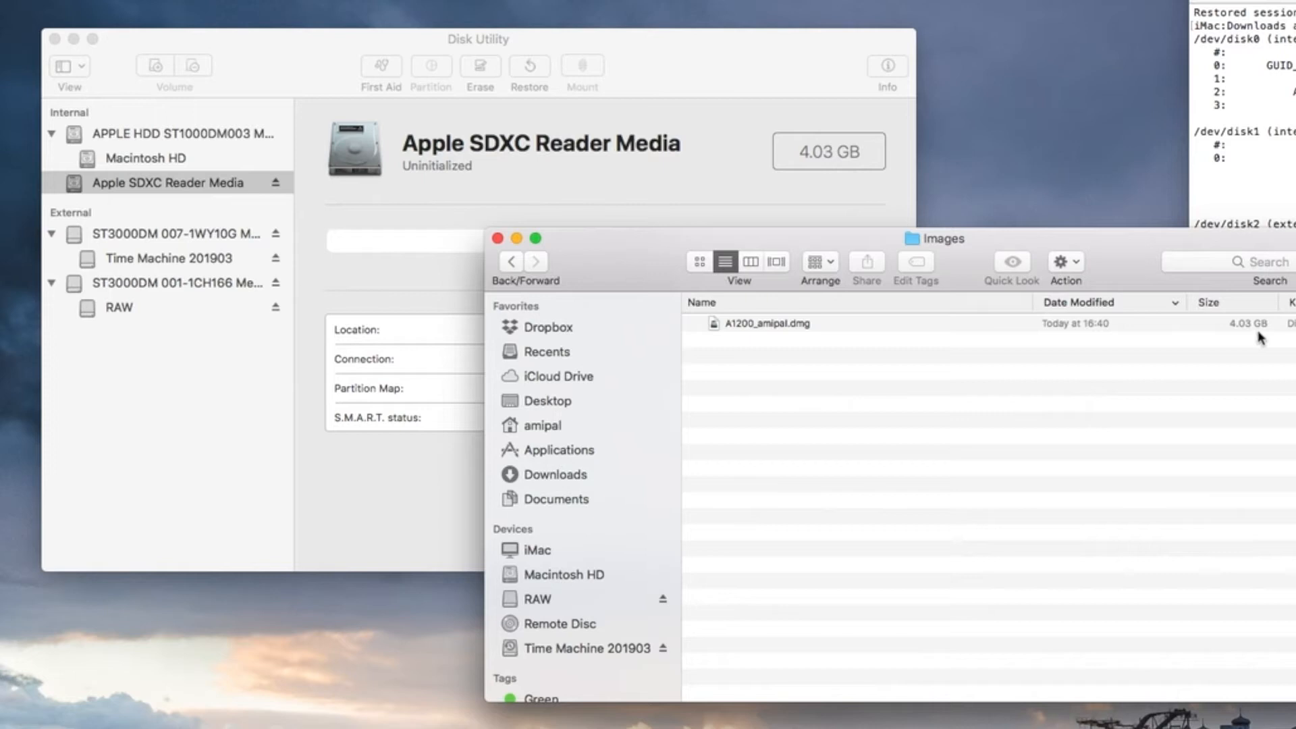
pyautogui.moveTo(1260, 338)
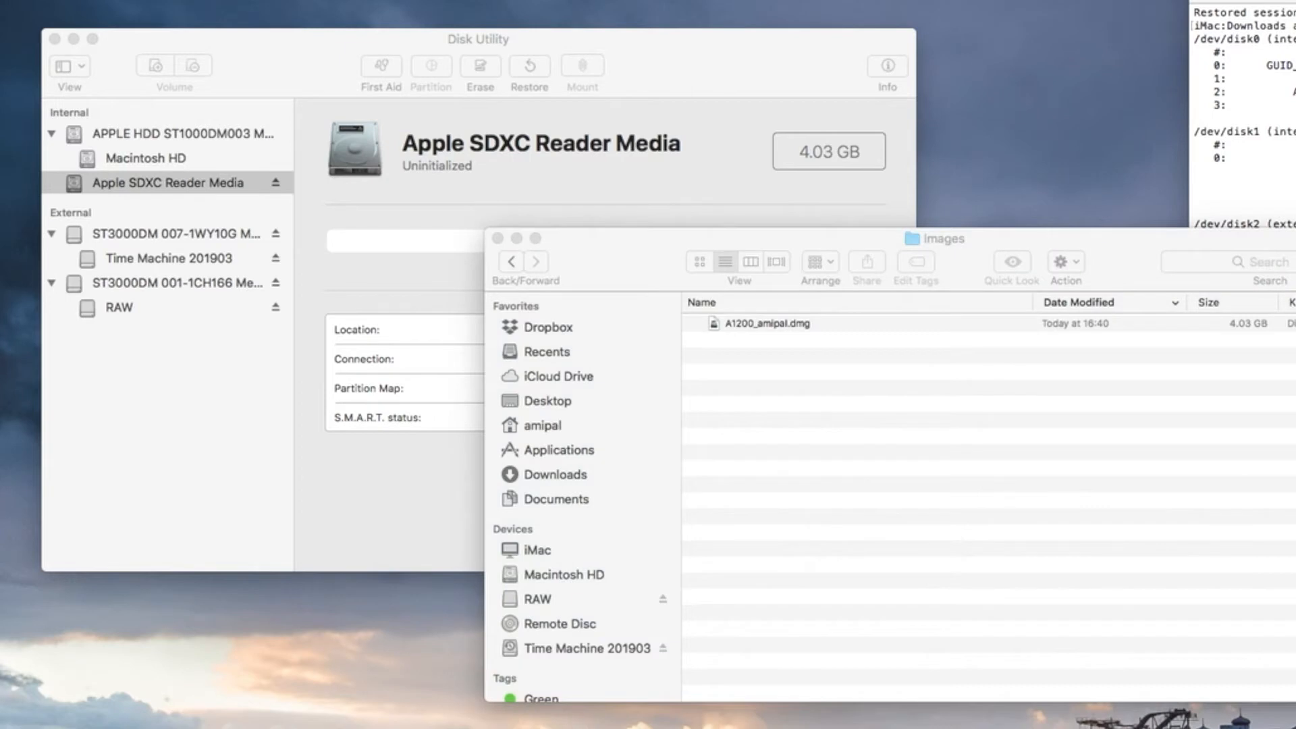
pyautogui.moveTo(667, 630)
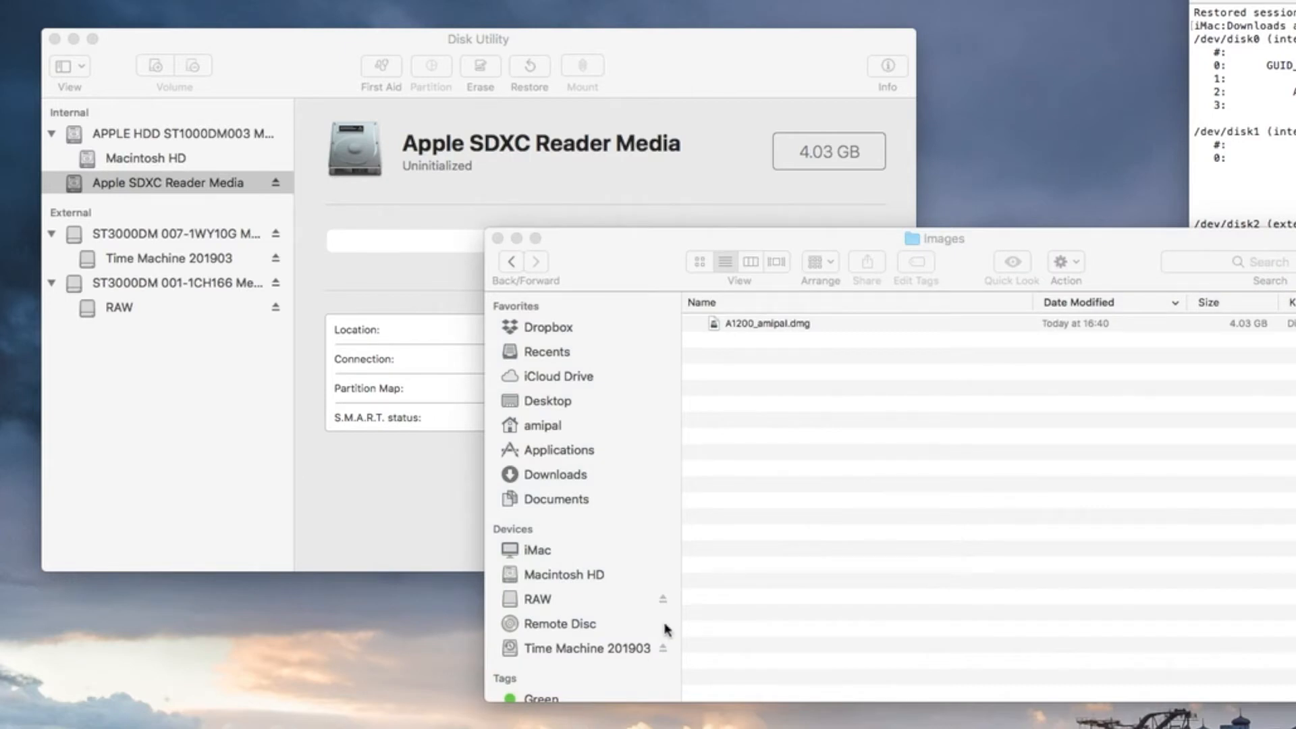
pyautogui.moveTo(1000, 405)
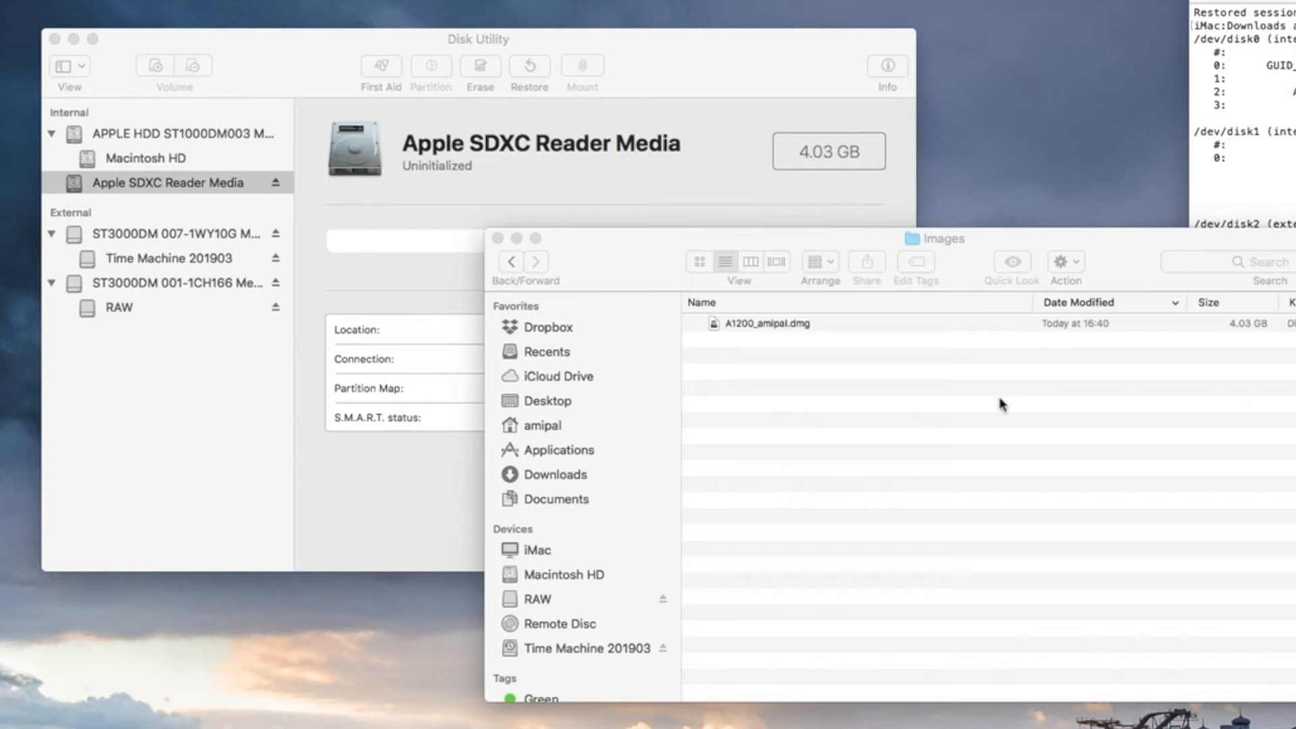
pyautogui.moveTo(436, 403)
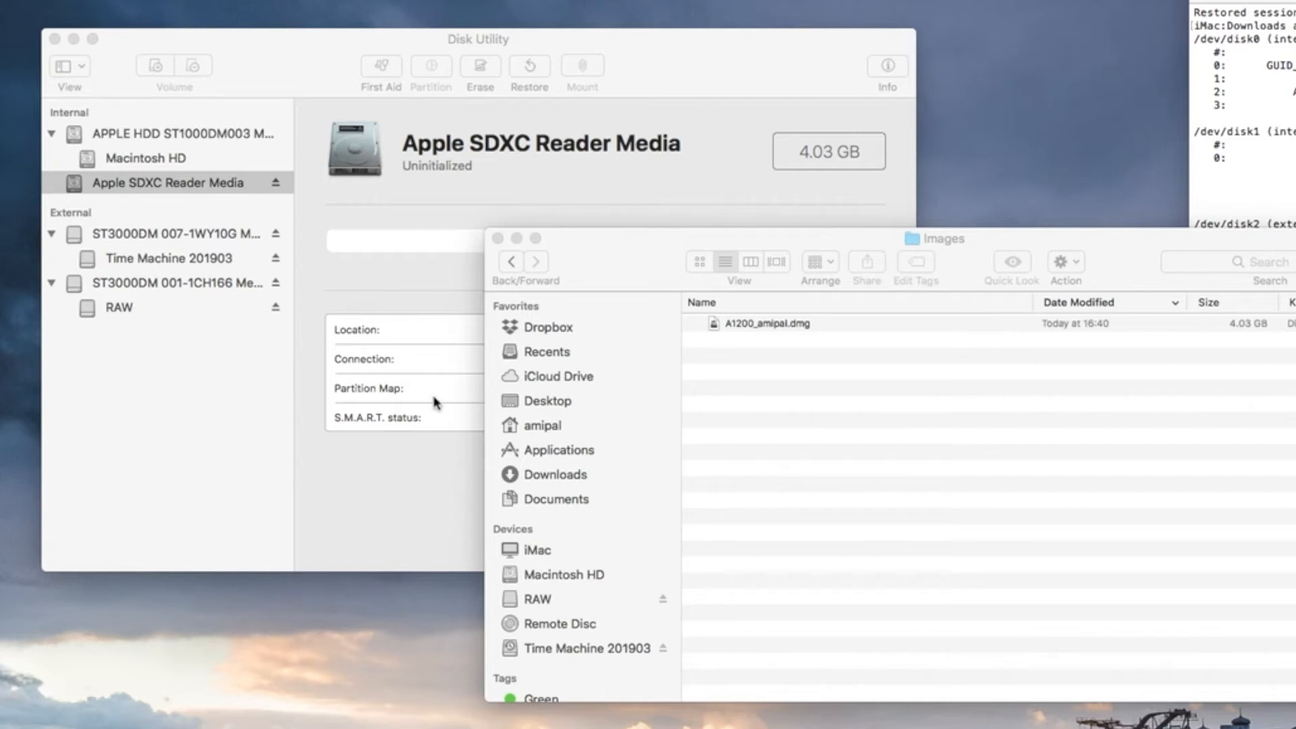
# Eject the original SD card and keep the new unreadable card connected
pyautogui.click(146, 158)
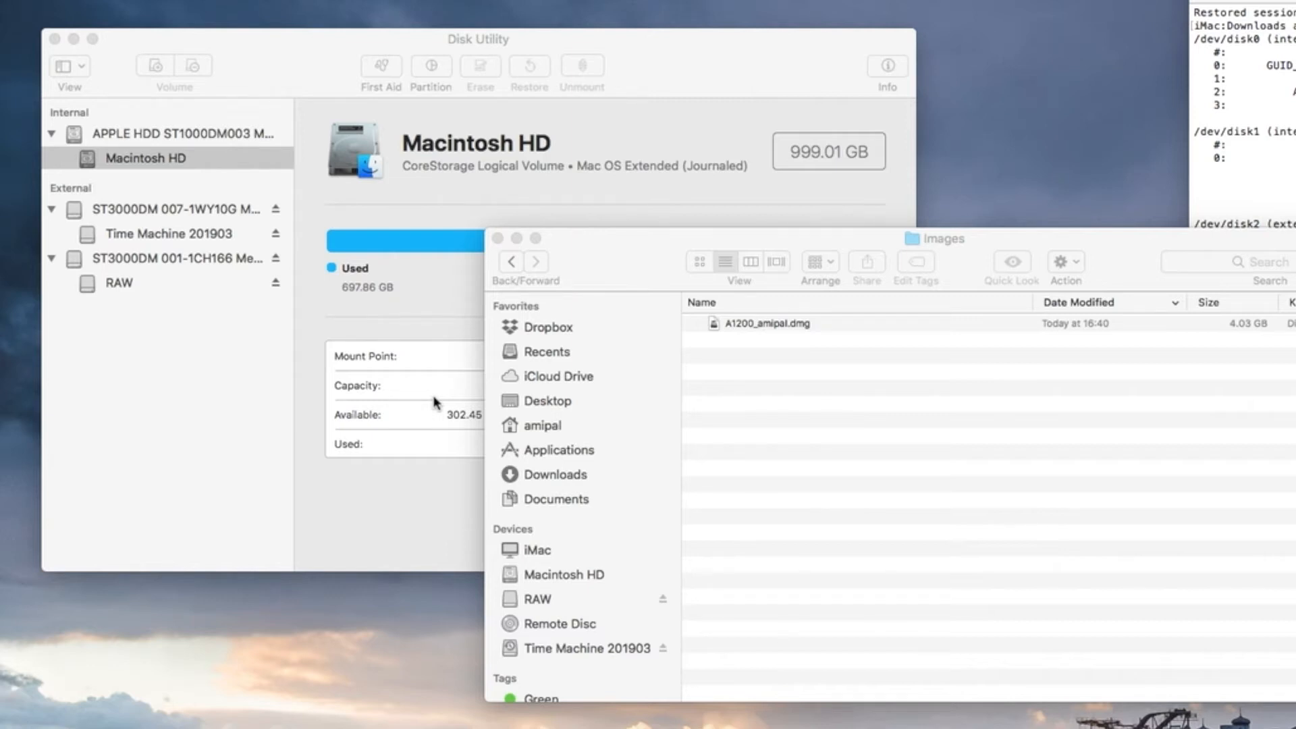
pyautogui.moveTo(580, 201)
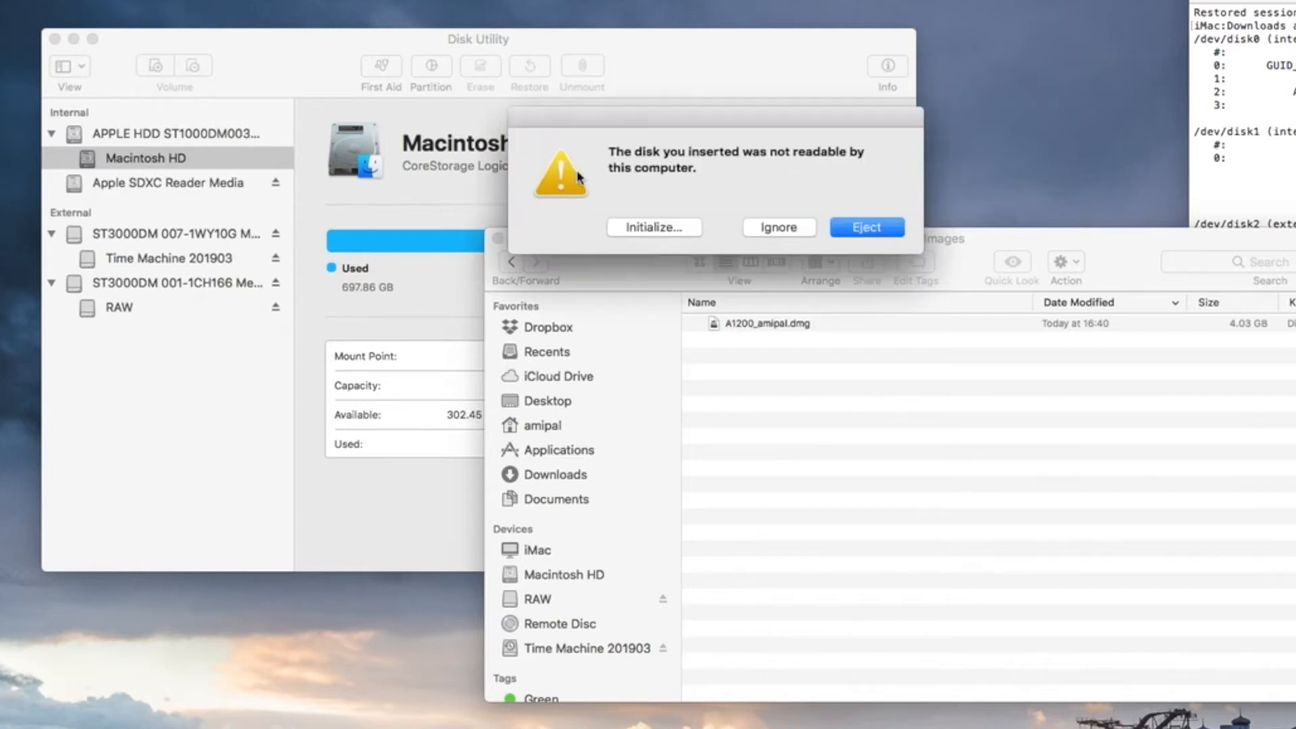
pyautogui.click(863, 226)
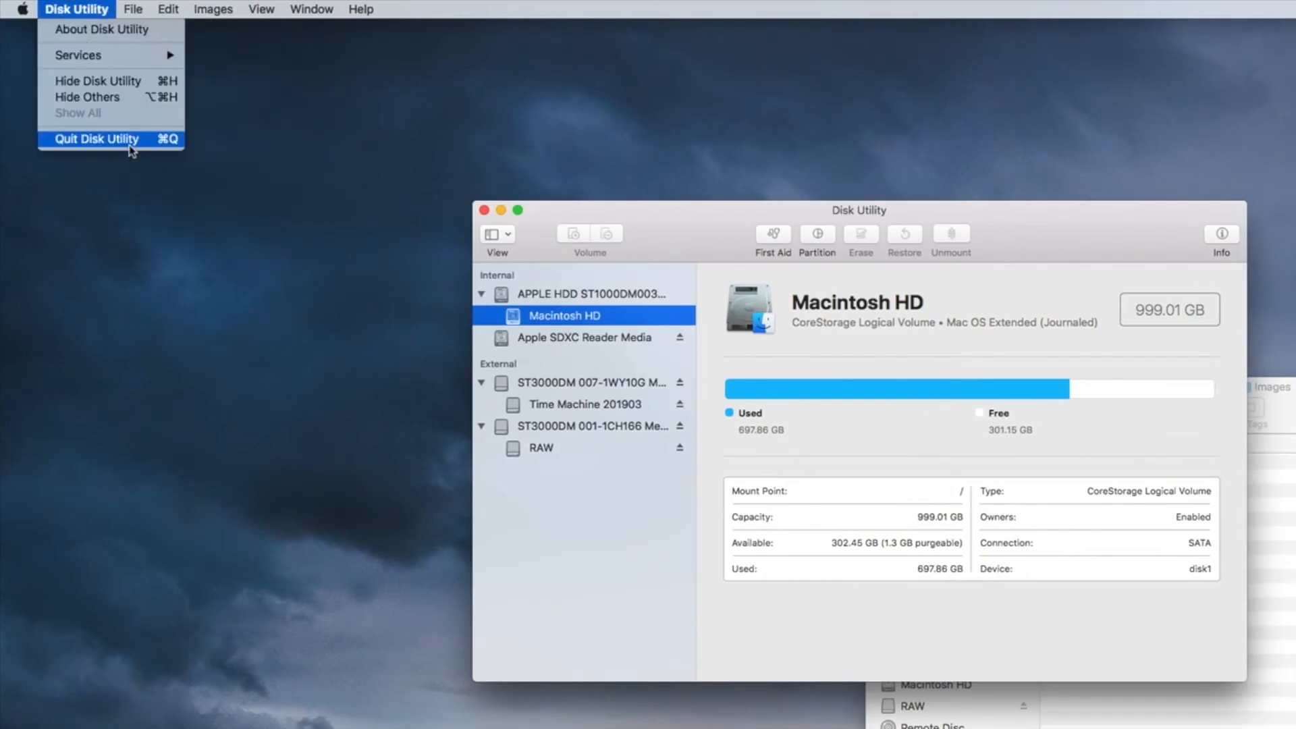
# Quit Disk Utility and list the Downloads images folder in Terminal, showing A1200_amipal.dmg
pyautogui.click(94, 138)
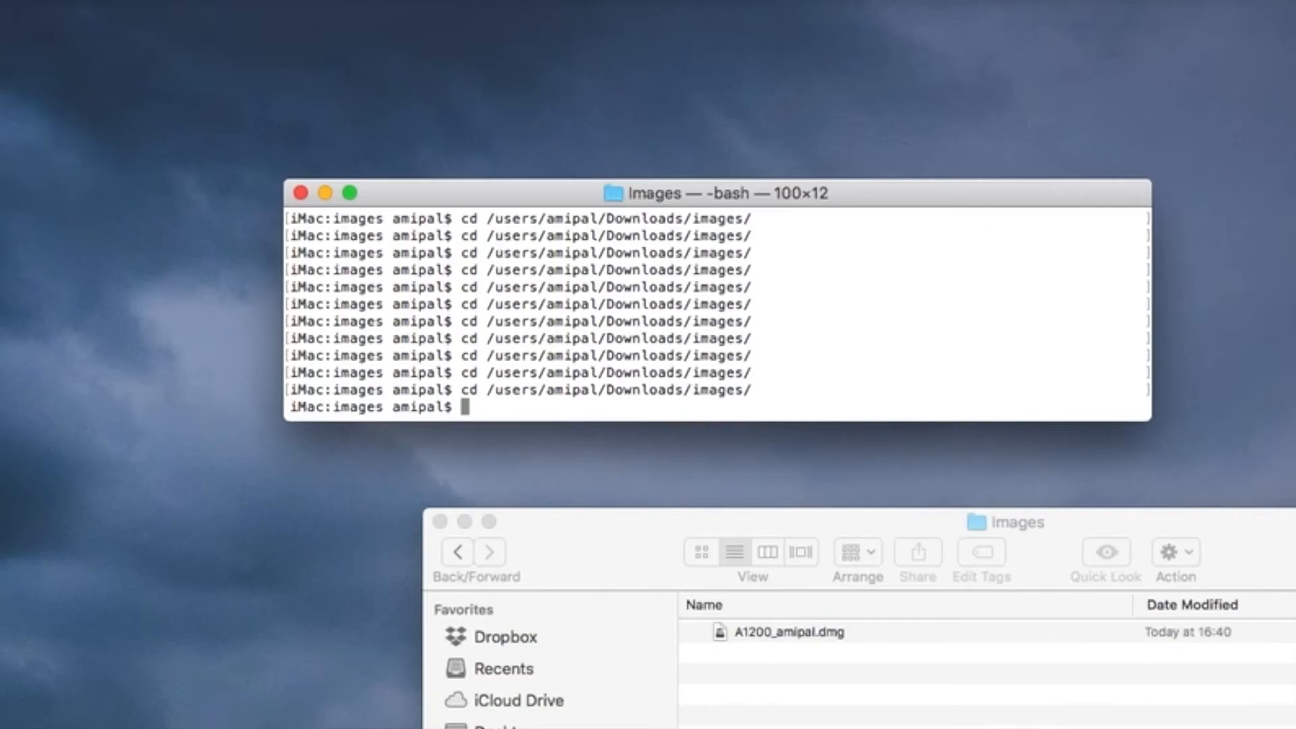
pyautogui.moveTo(595, 162)
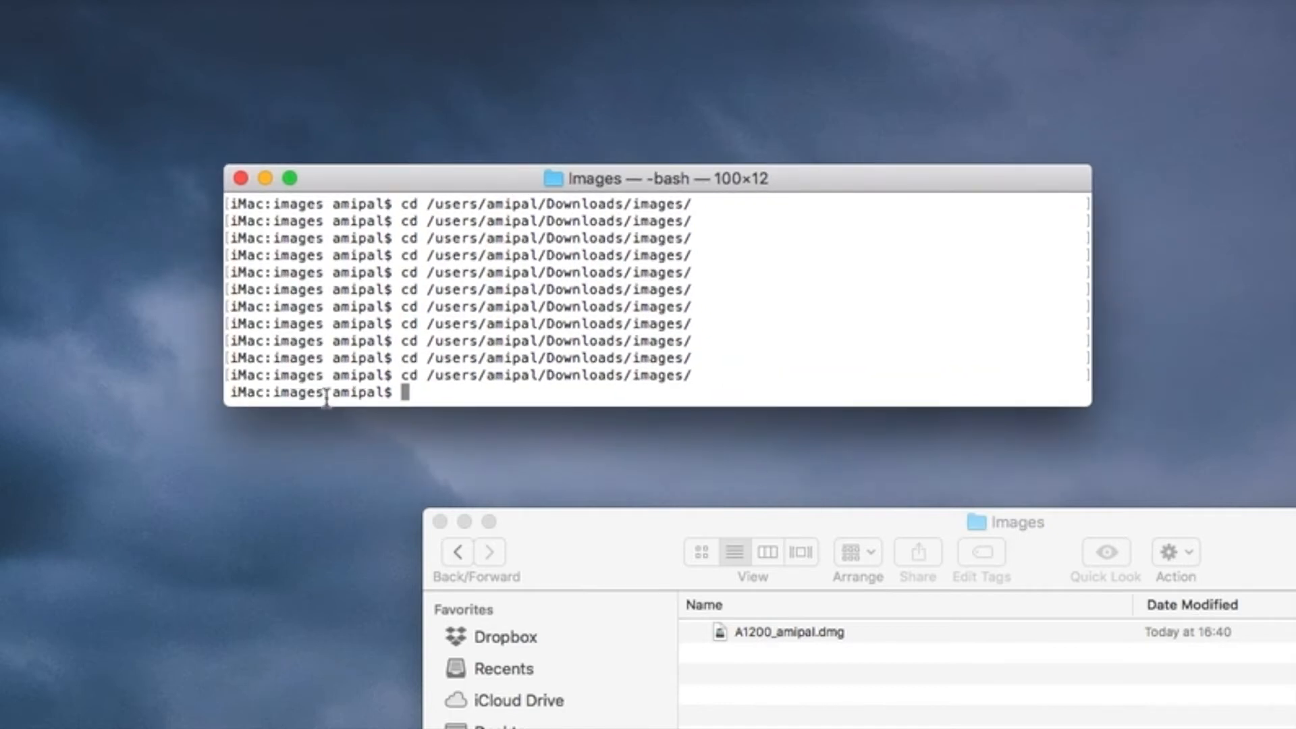
pyautogui.moveTo(774, 295)
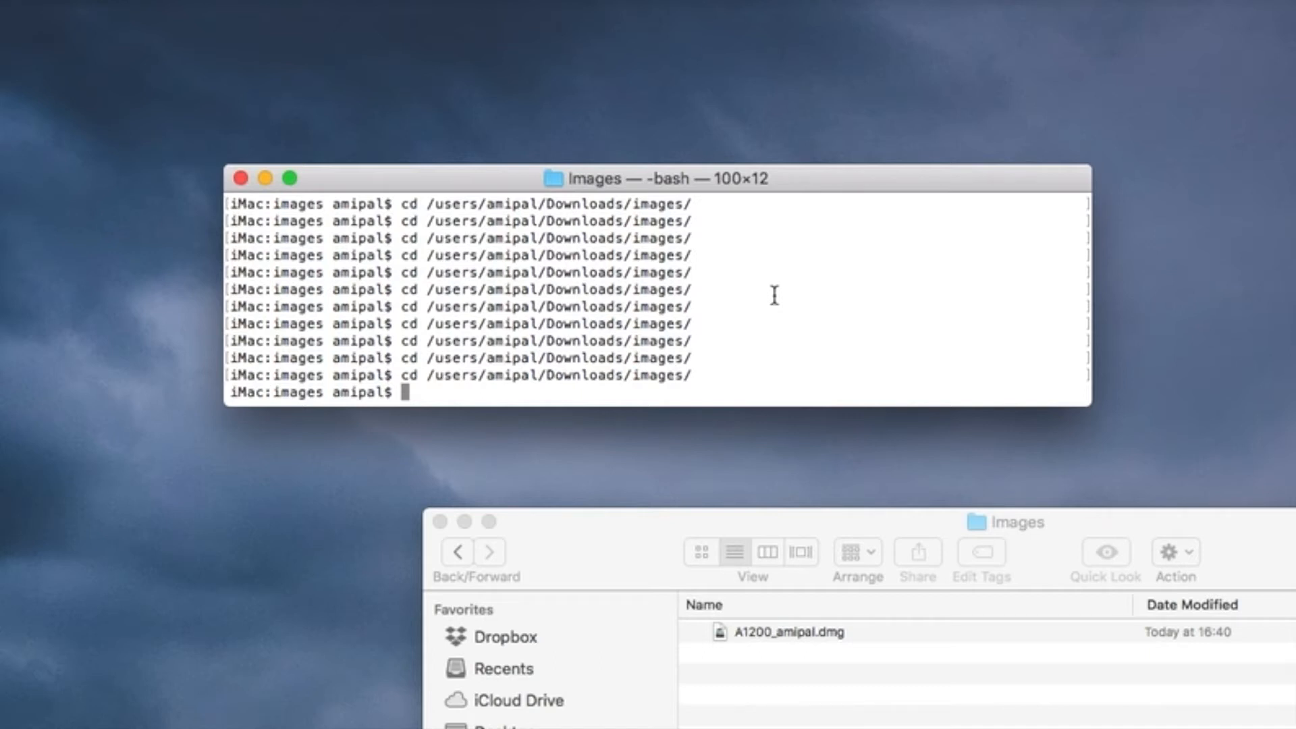
pyautogui.write('cd /users/amipal/Downloads/images/')
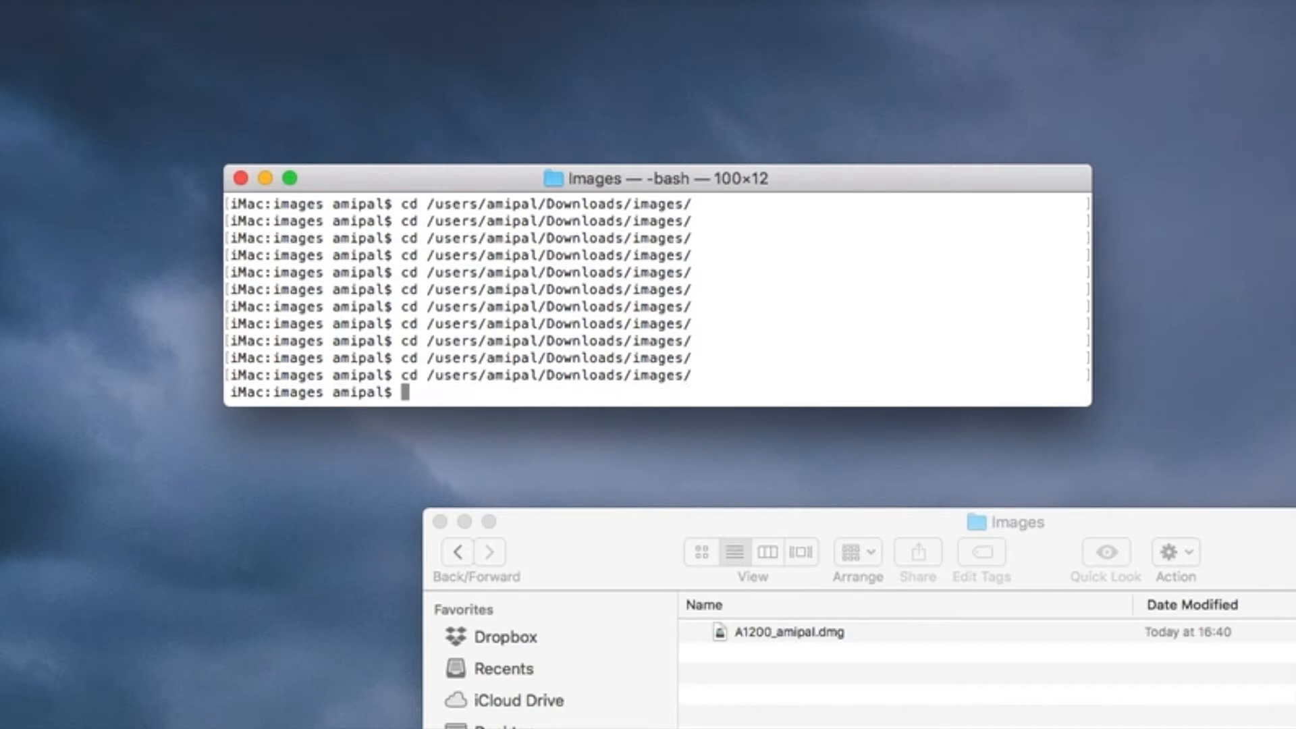
pyautogui.write('ls')
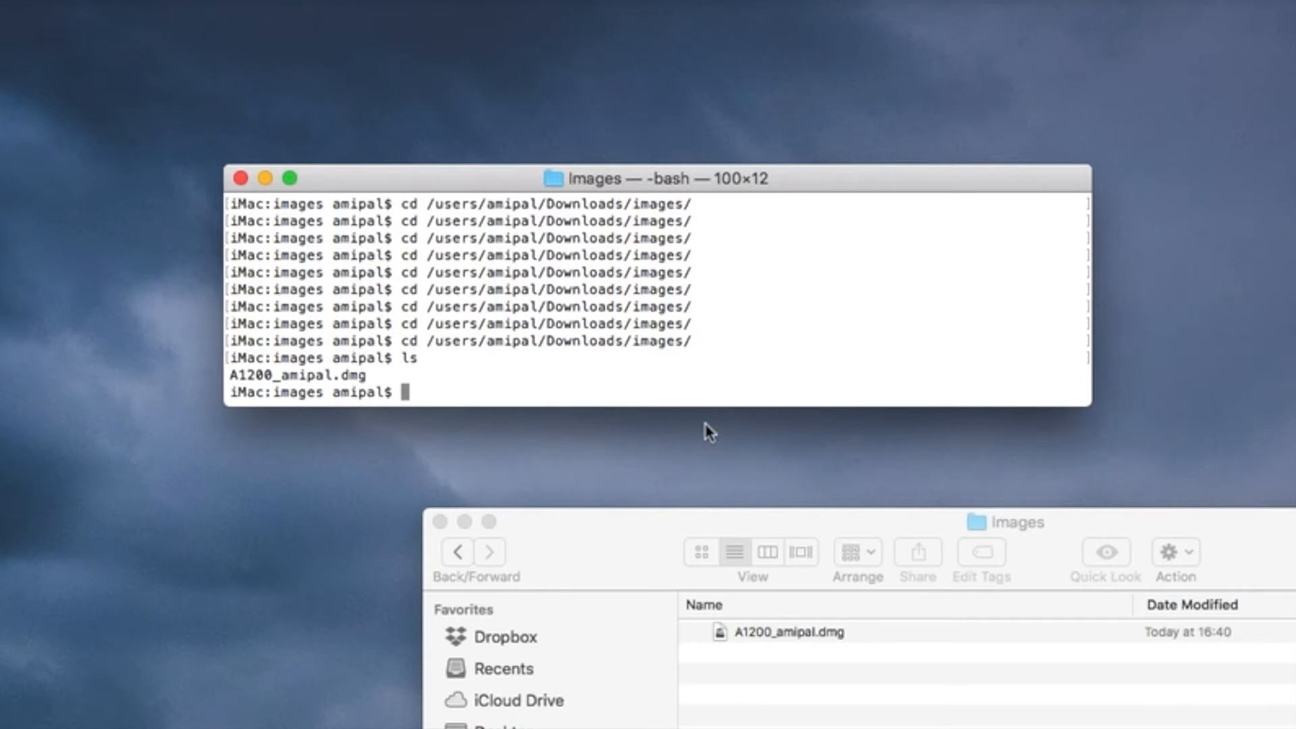
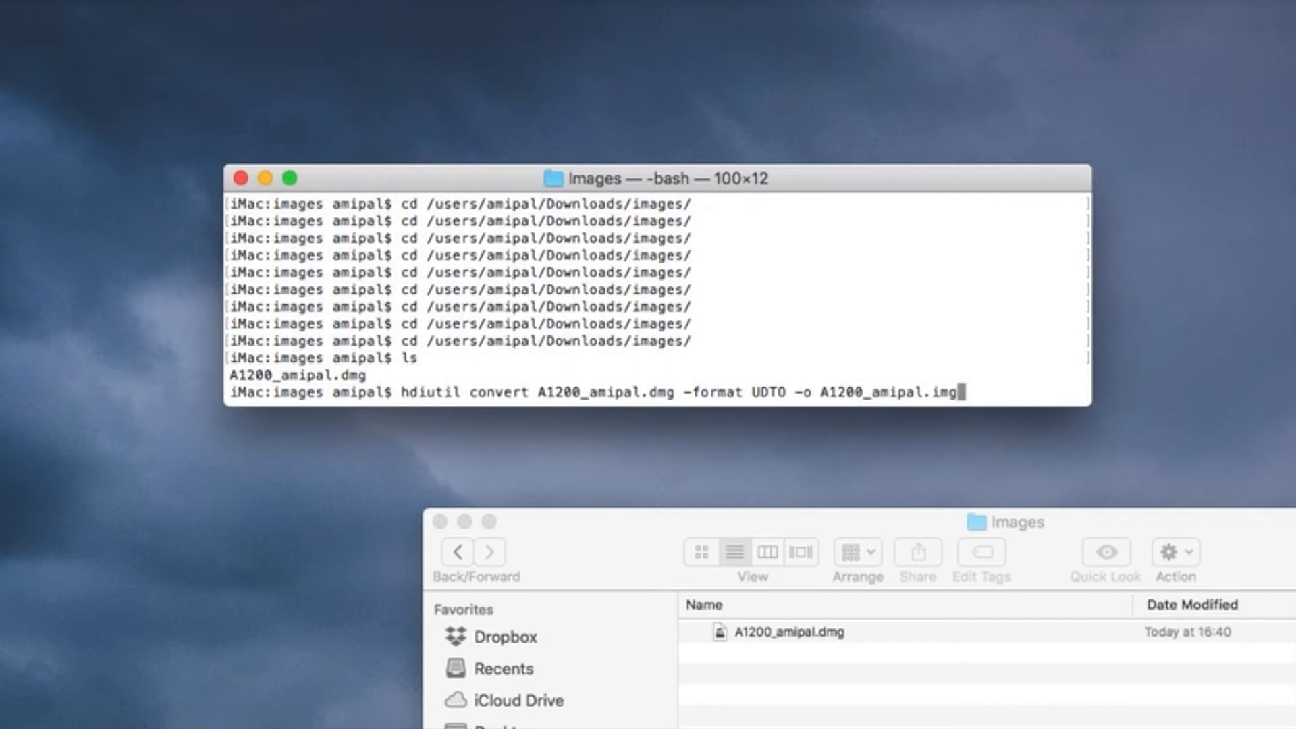
# Run hdiutil convert on the .dmg with UDTO format, producing A1200_amipal.img.cdr
pyautogui.press('Return')
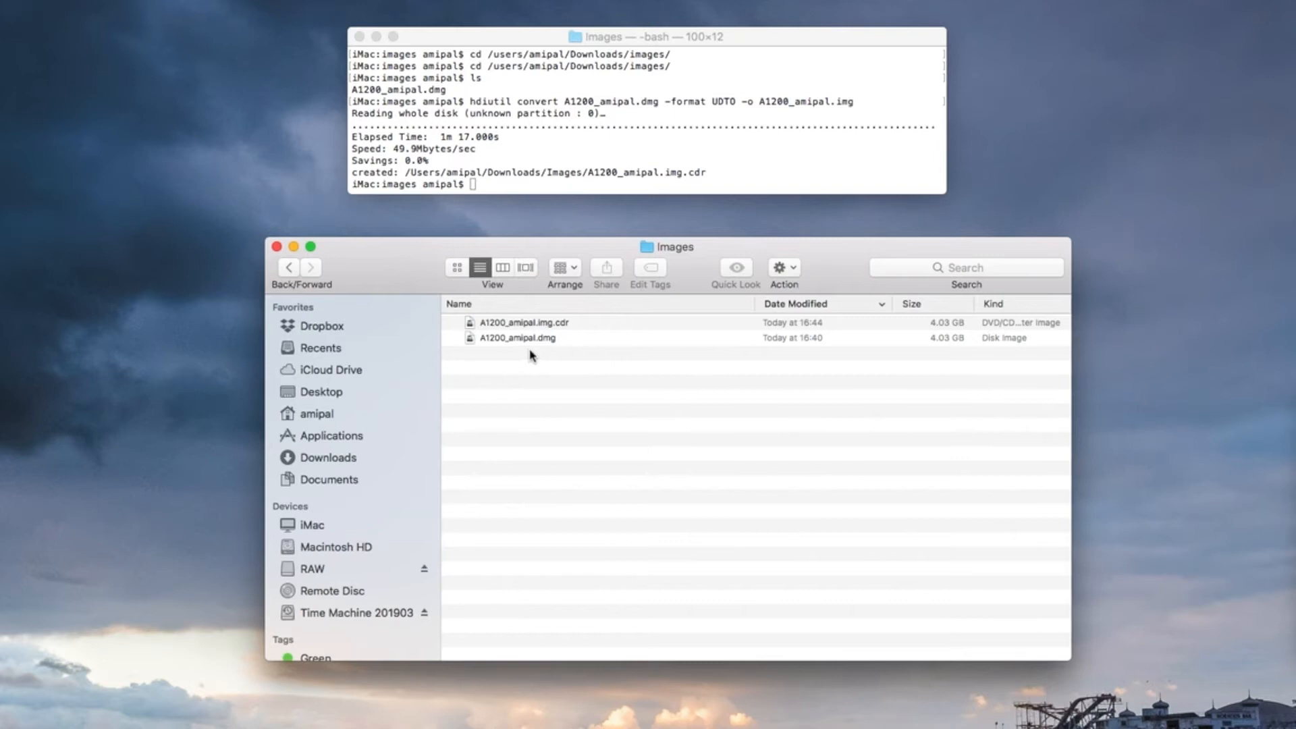
# Rename A1200_amipal.img.cdr to A1200_amipal.img, confirming the .img extension
pyautogui.click(524, 322)
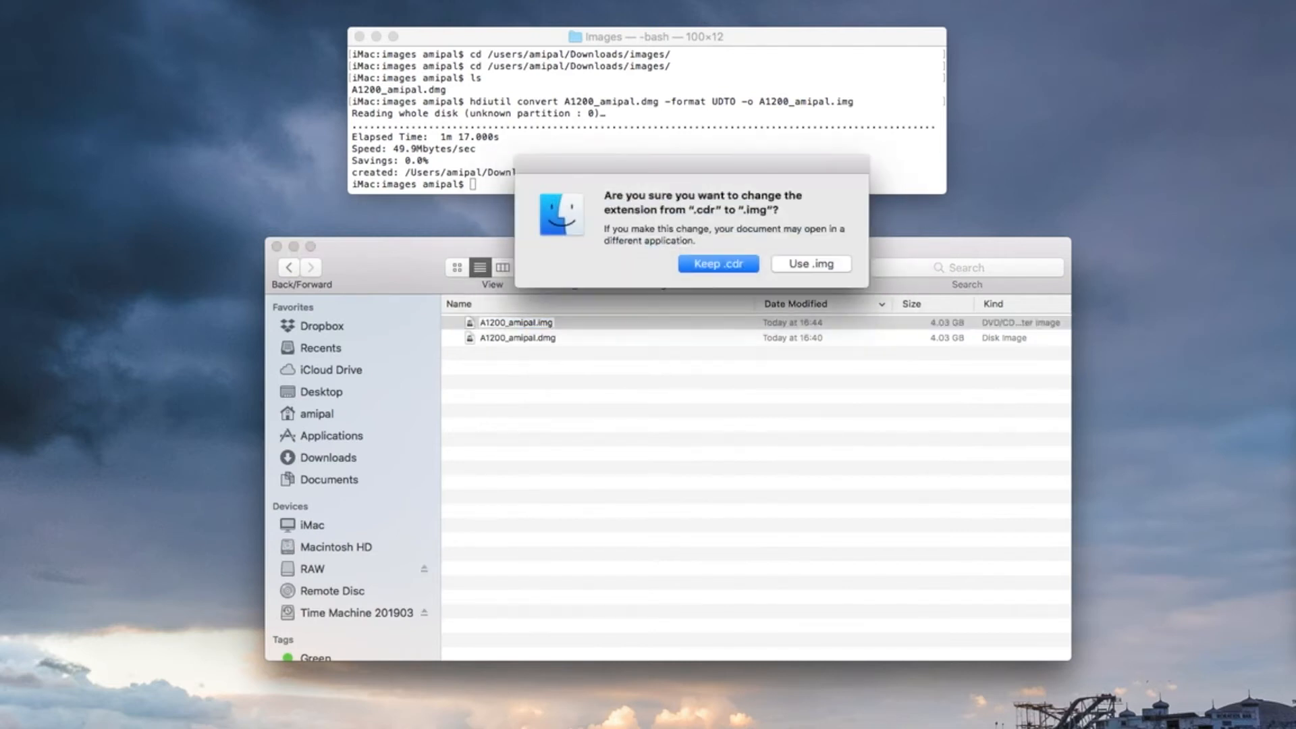
pyautogui.moveTo(951, 156)
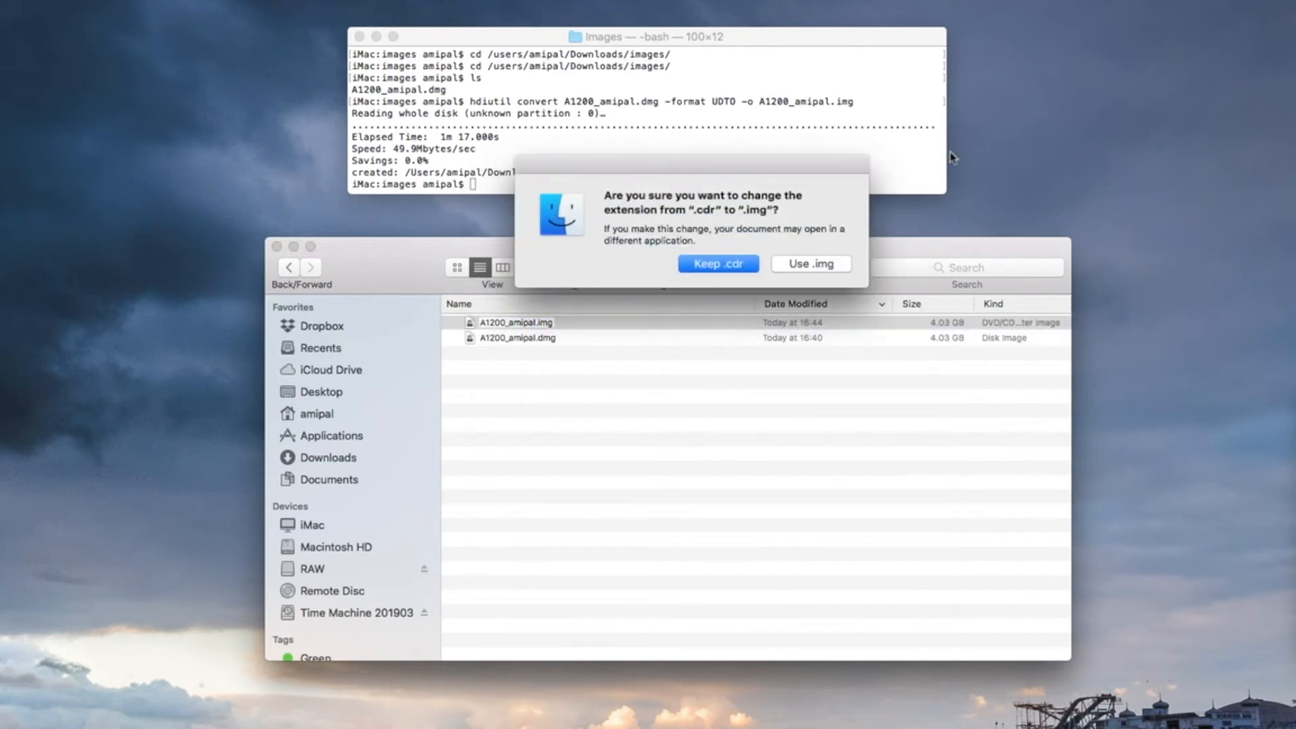
pyautogui.click(809, 263)
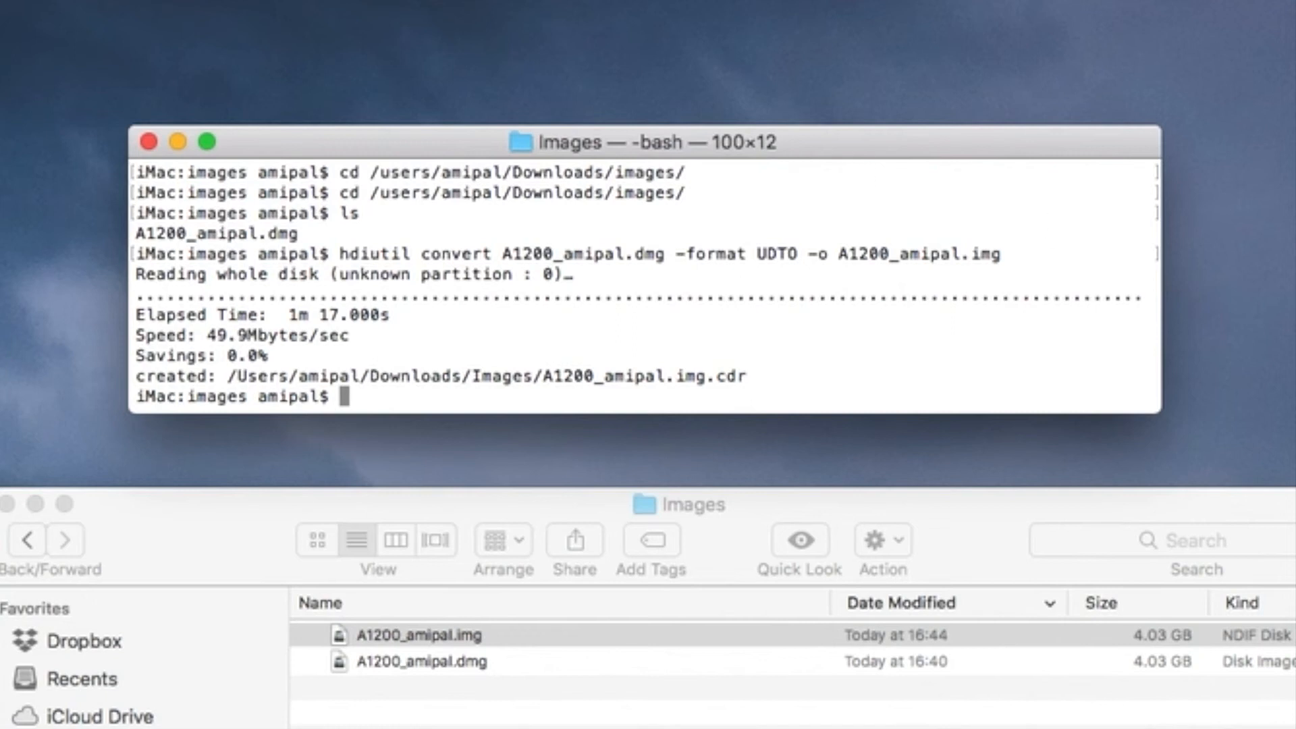
# Run sudo dd bs=2048 writing A1200_amipal.img to /dev/disk4 with the admin password
pyautogui.write('cd /users/amipal/Downloads/images/')
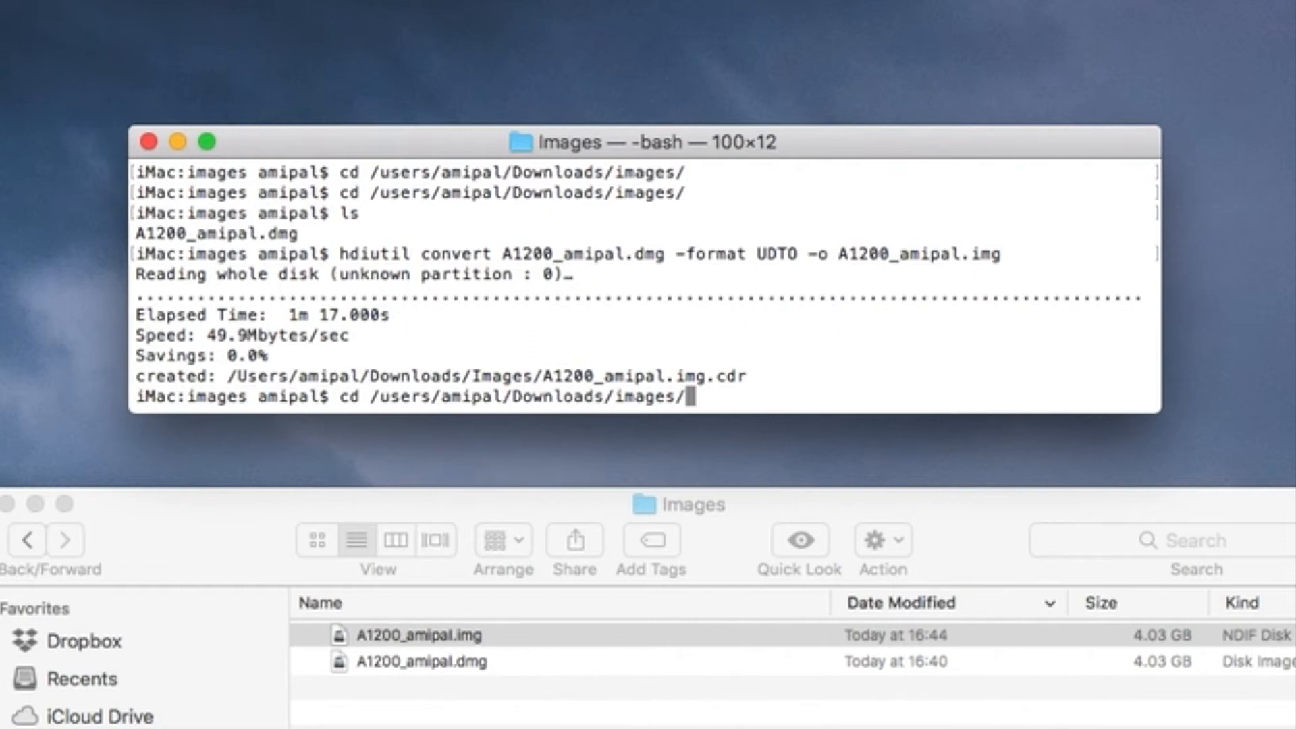
pyautogui.write('sudo dd bs=2048 if=A1200_PCL_PFS.img of=/dev/disk4')
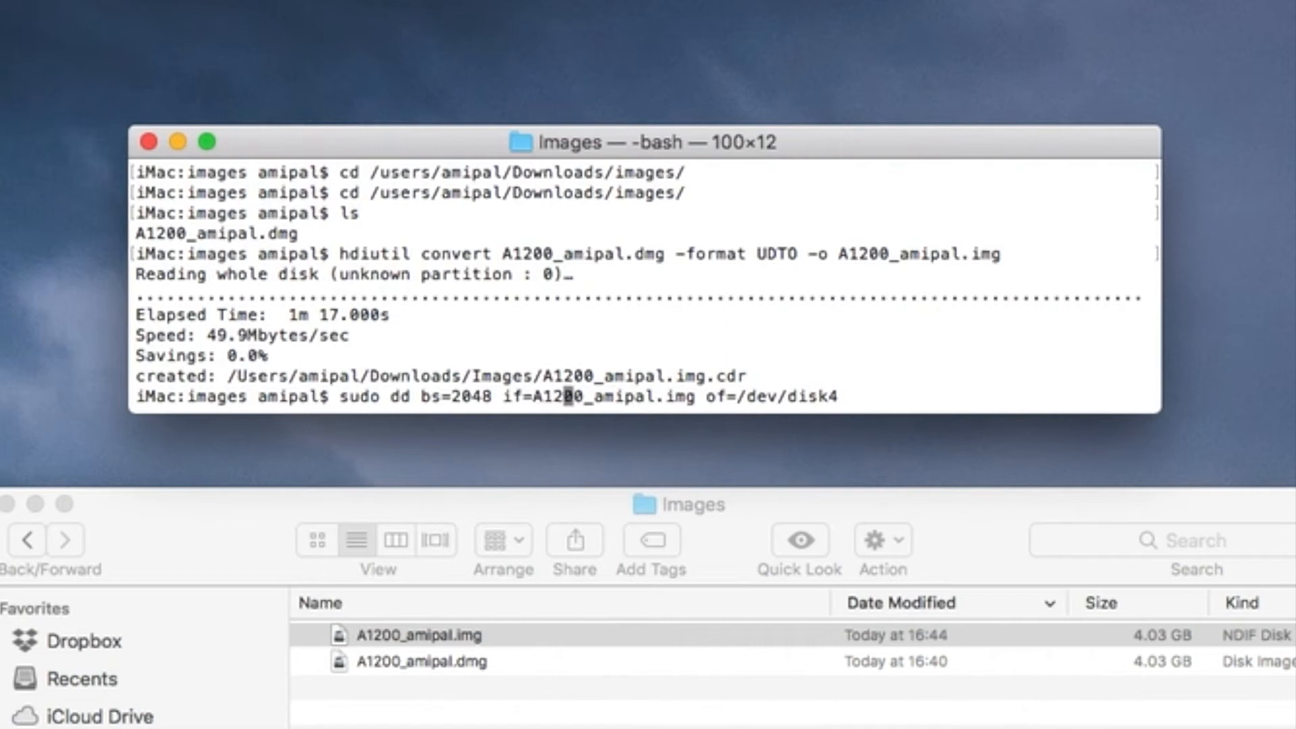
pyautogui.write('hdiutil convert A1200_PCL_PFS.dmg -format UDTO -o A1200_PCL_PFS.img')
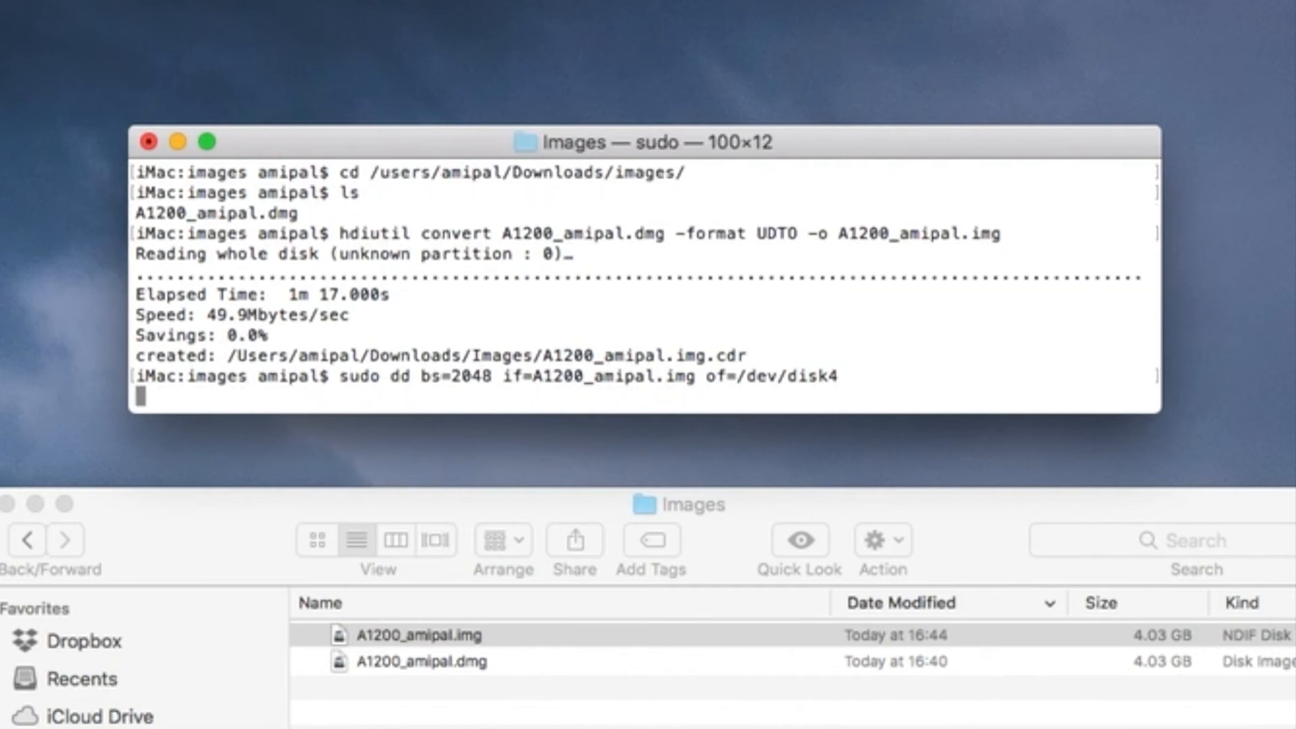
pyautogui.press('Return')
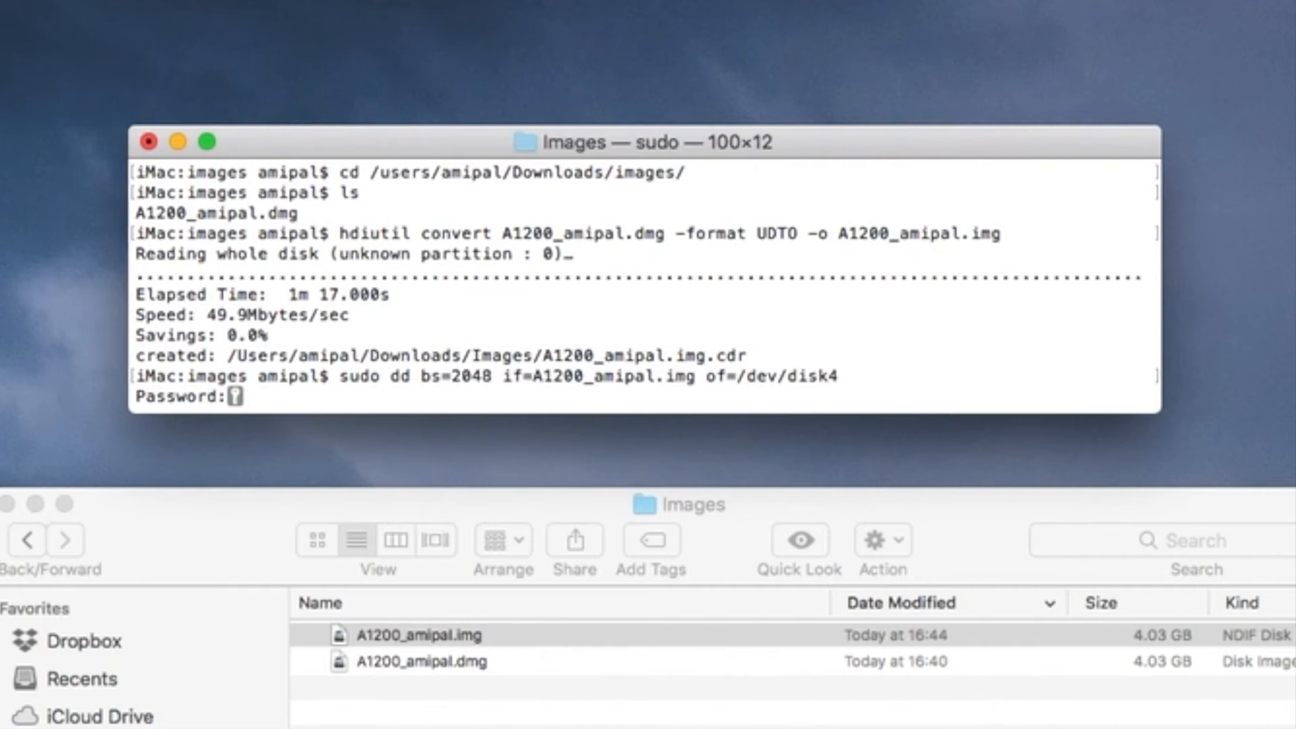
pyautogui.press('enter')
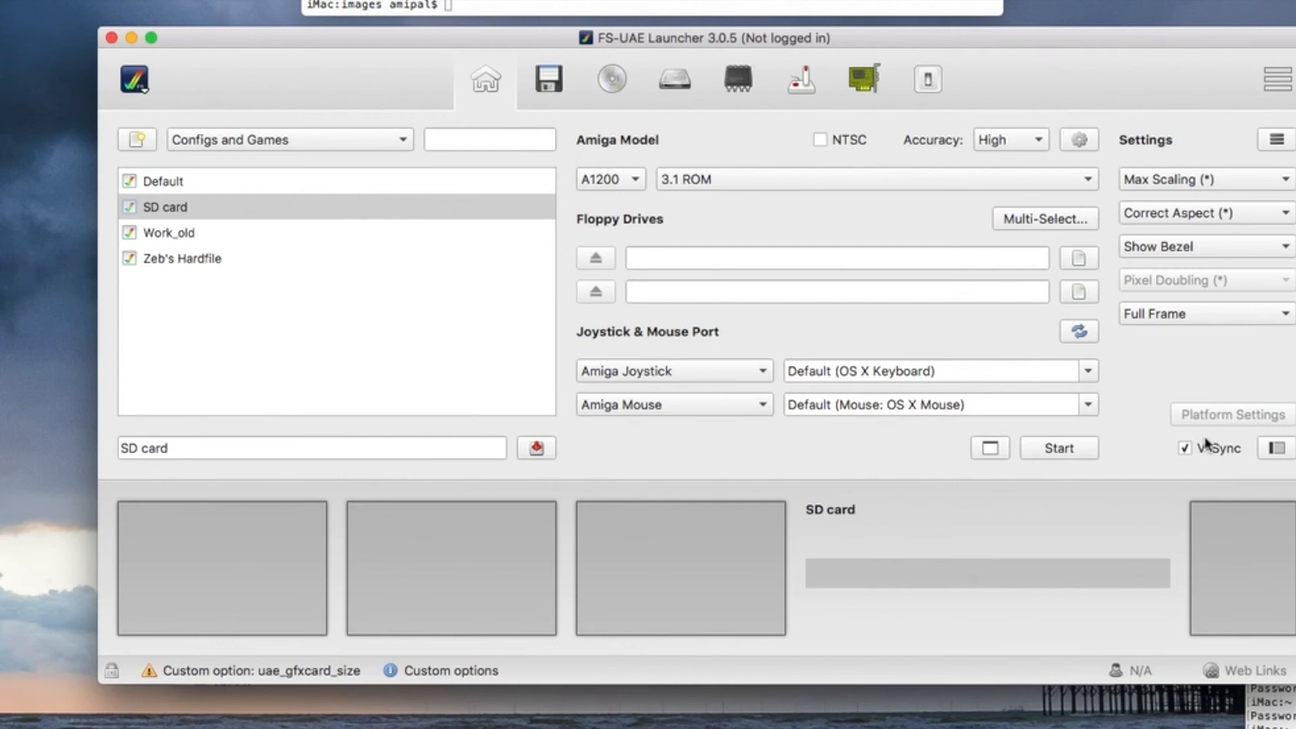
pyautogui.moveTo(686, 42)
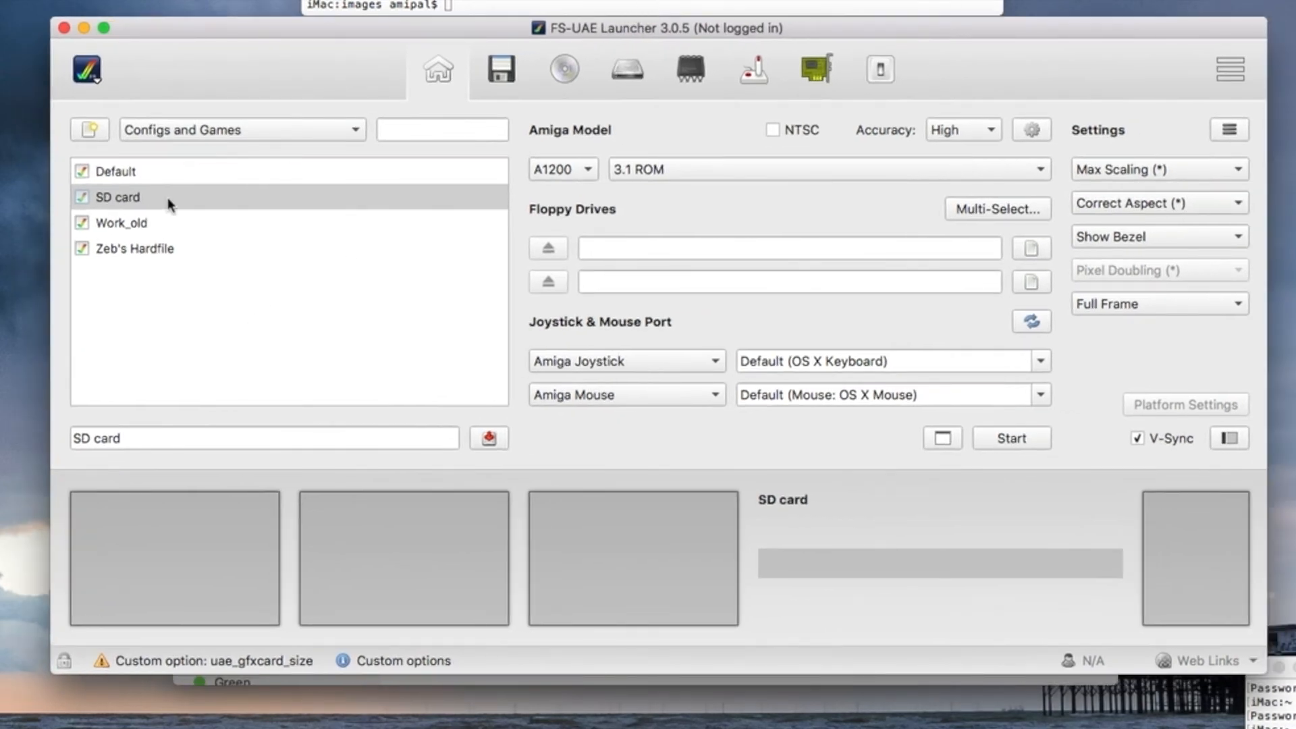
pyautogui.moveTo(264, 670)
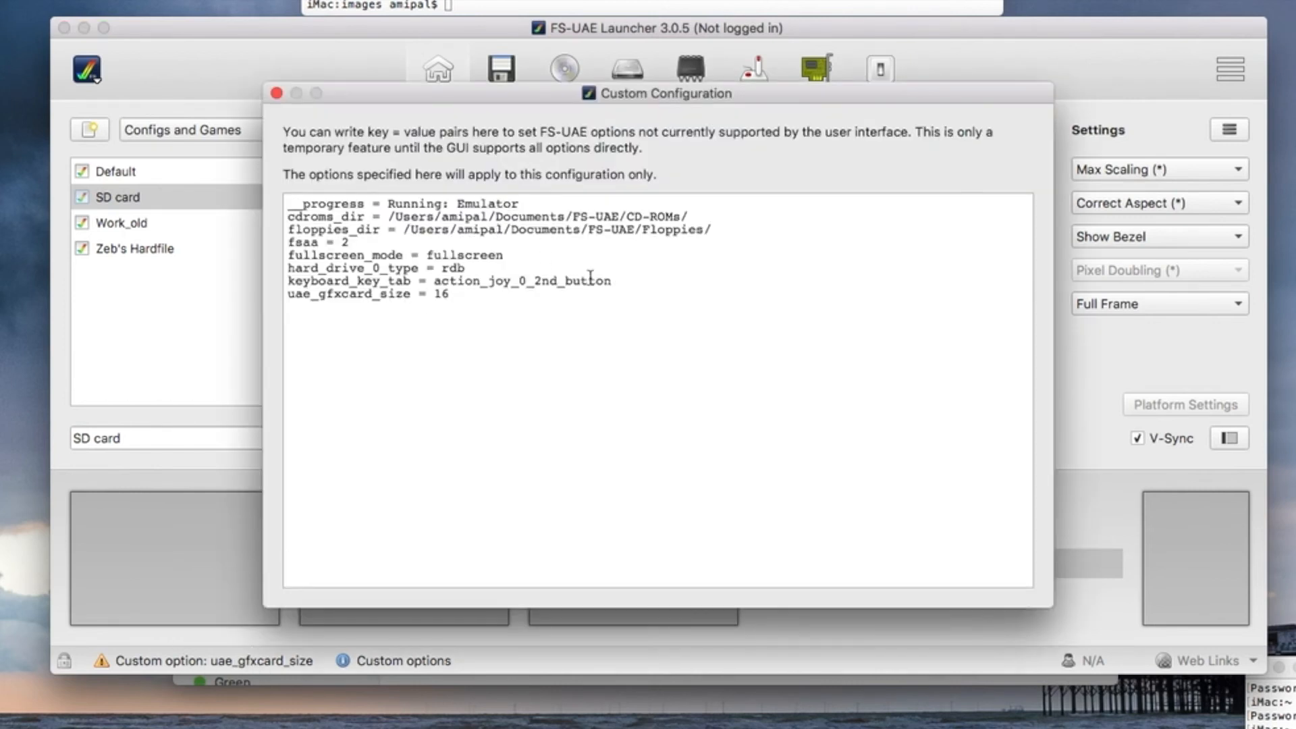
# Confirm the SD card config uses disk4 and start it in FS-UAE
pyautogui.click(276, 93)
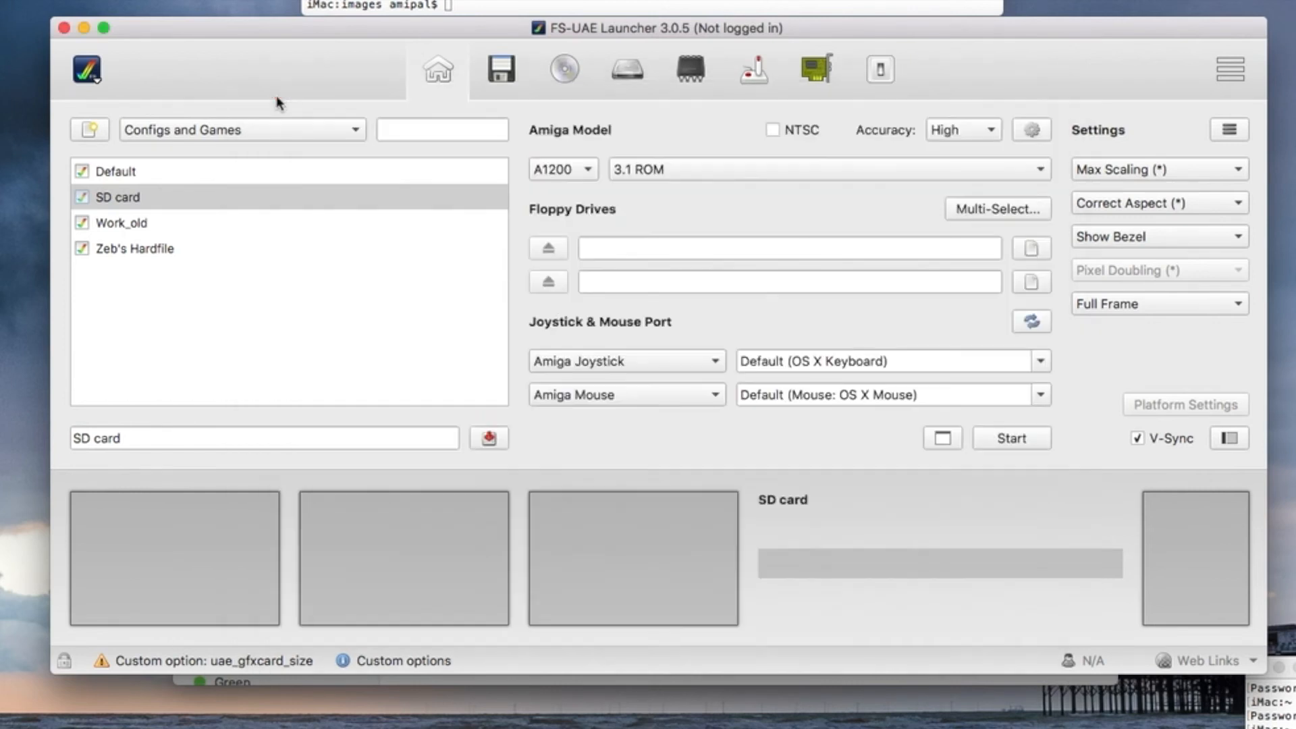
pyautogui.click(625, 69)
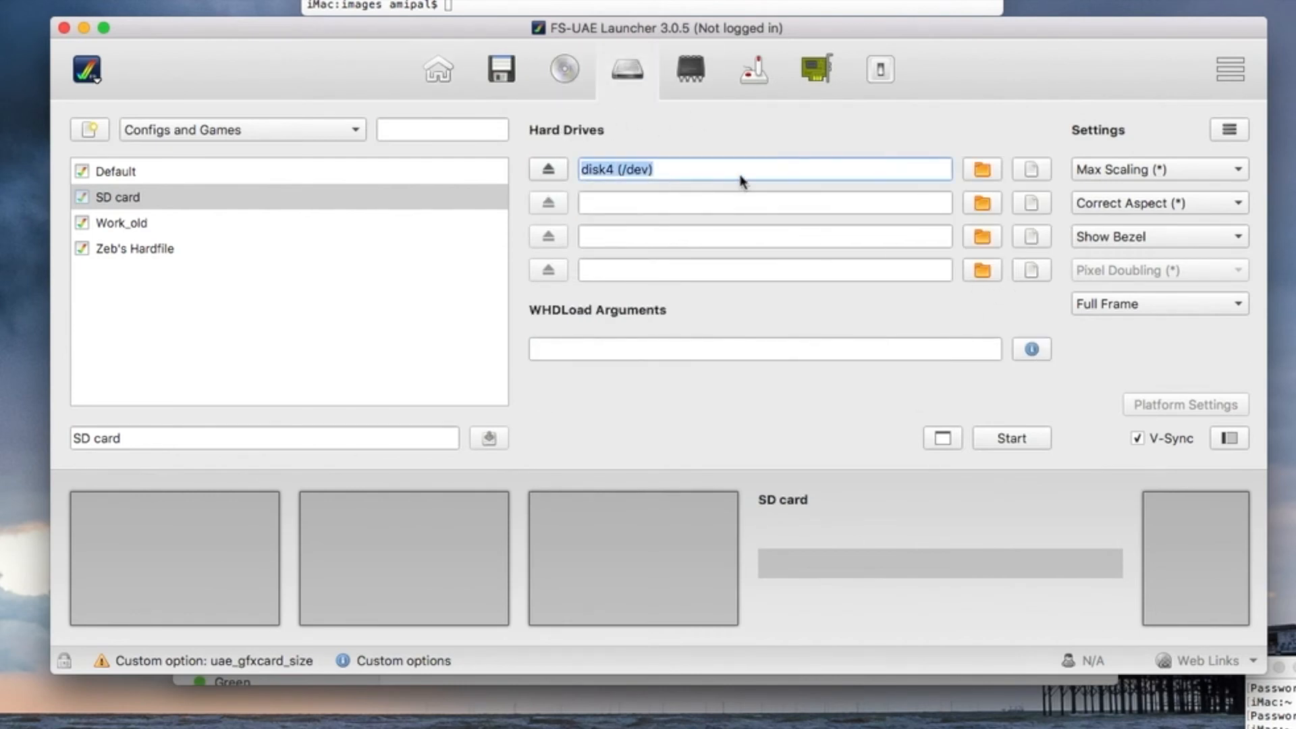
pyautogui.moveTo(1061, 491)
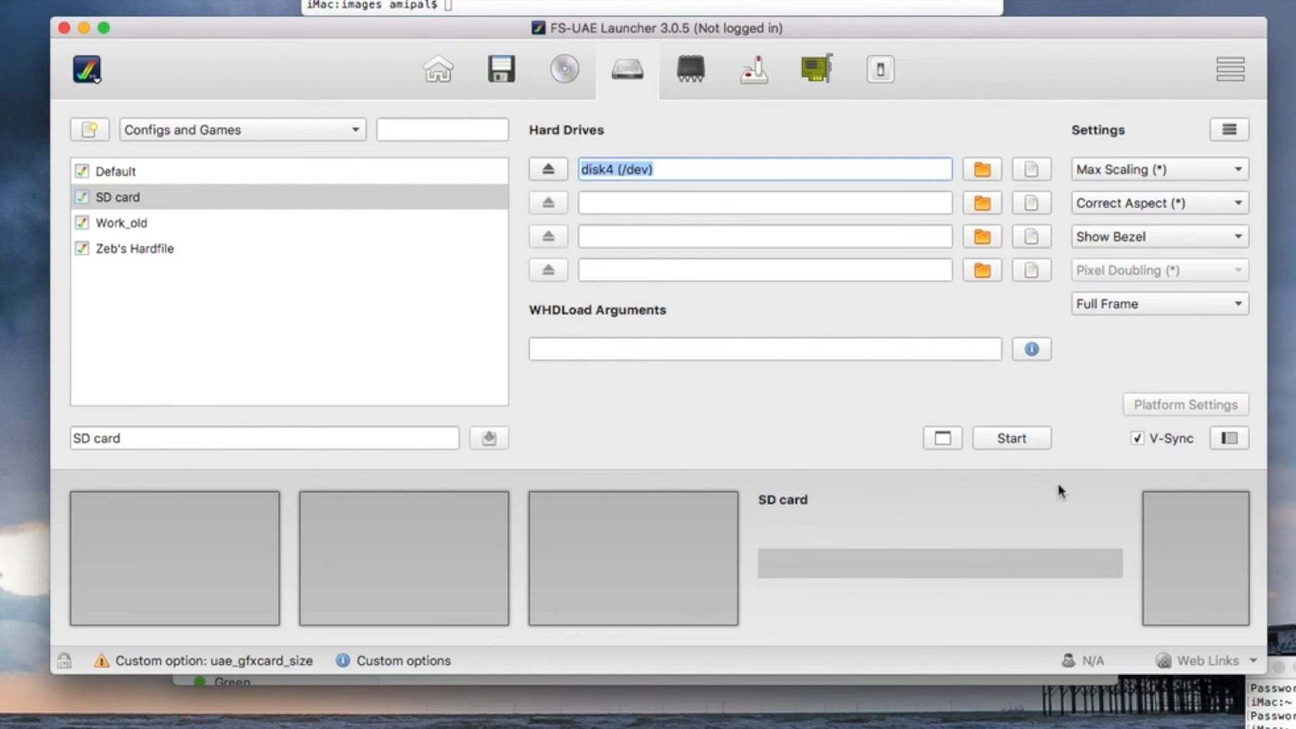
pyautogui.click(1009, 438)
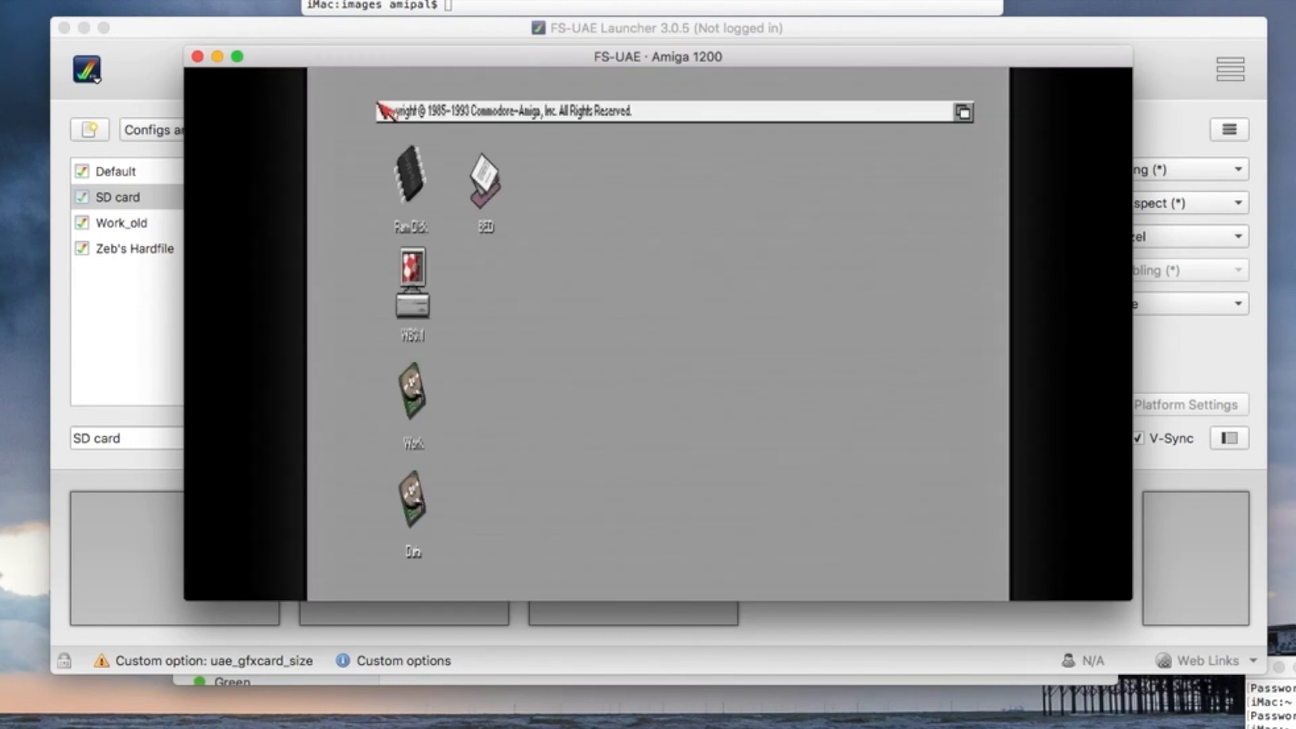
pyautogui.moveTo(587, 255)
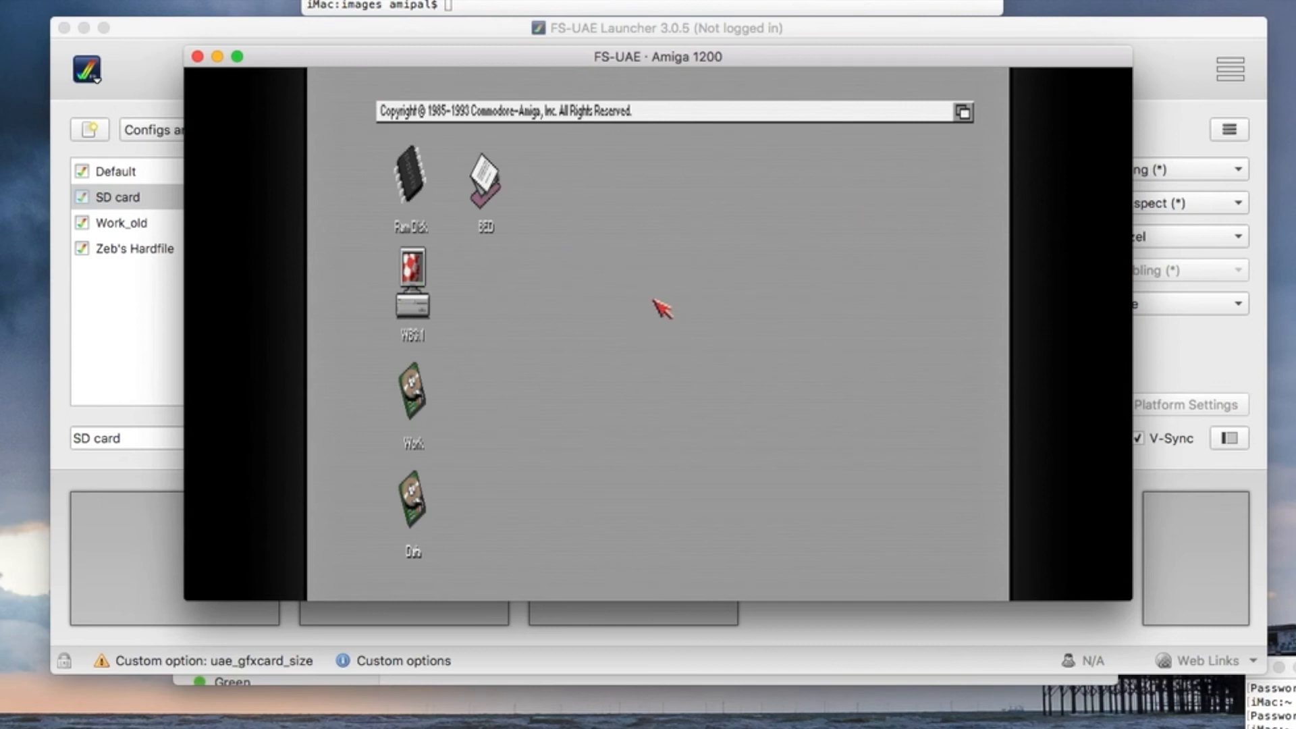
pyautogui.moveTo(419, 329)
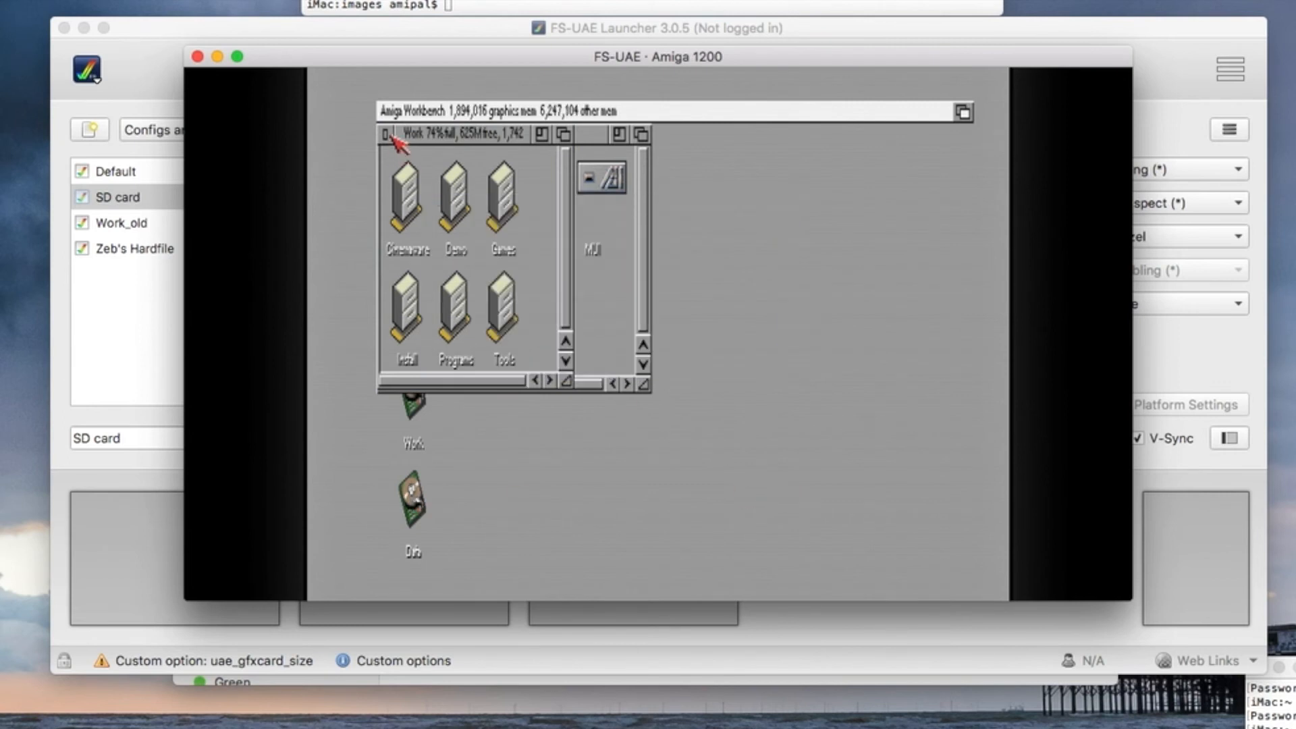
# Start F17 Challenge from the Games F drawer via the WHDLoad Start button
pyautogui.doubleClick(502, 198)
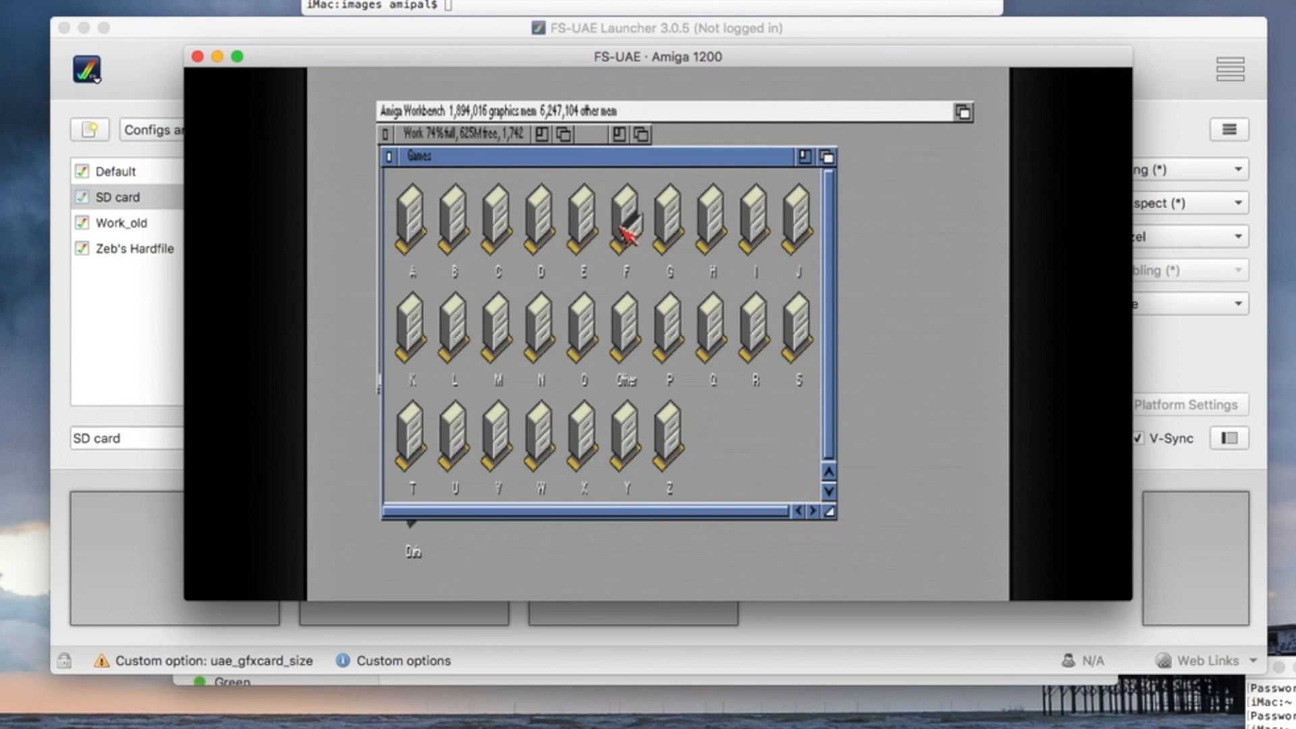
pyautogui.doubleClick(627, 216)
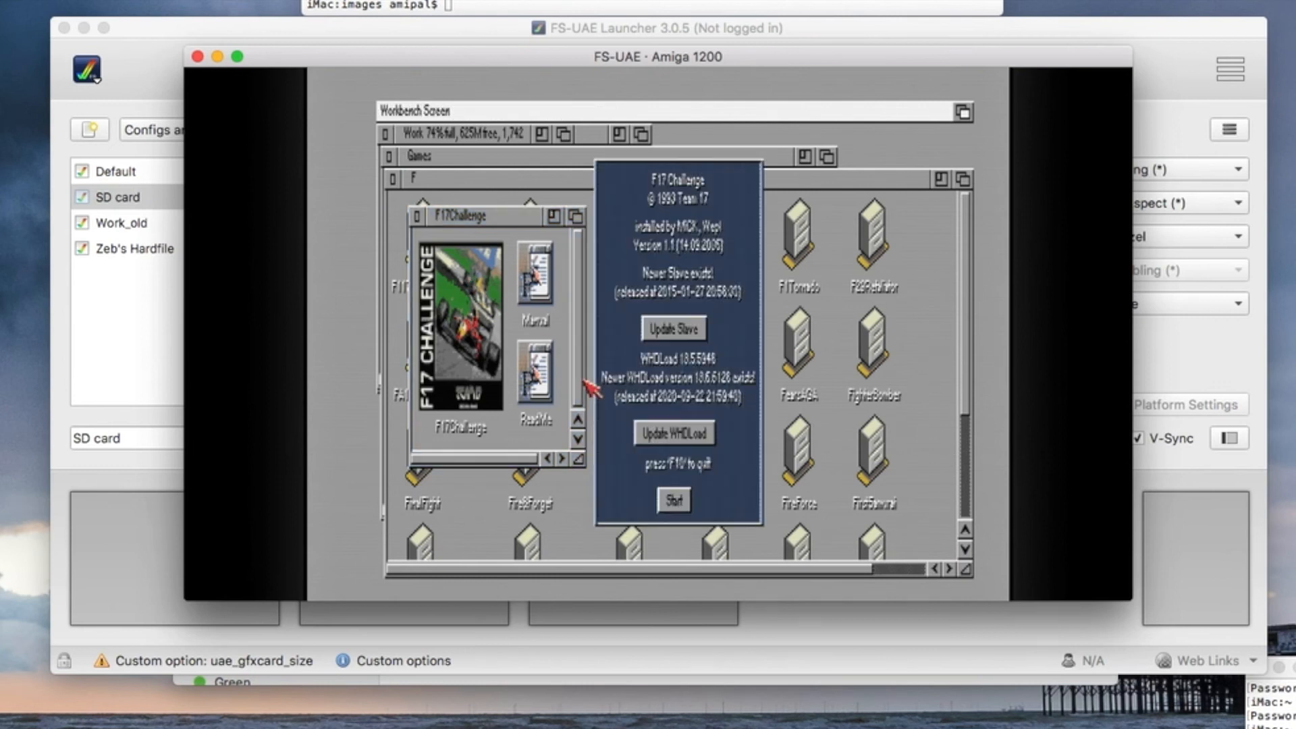
pyautogui.moveTo(834, 459)
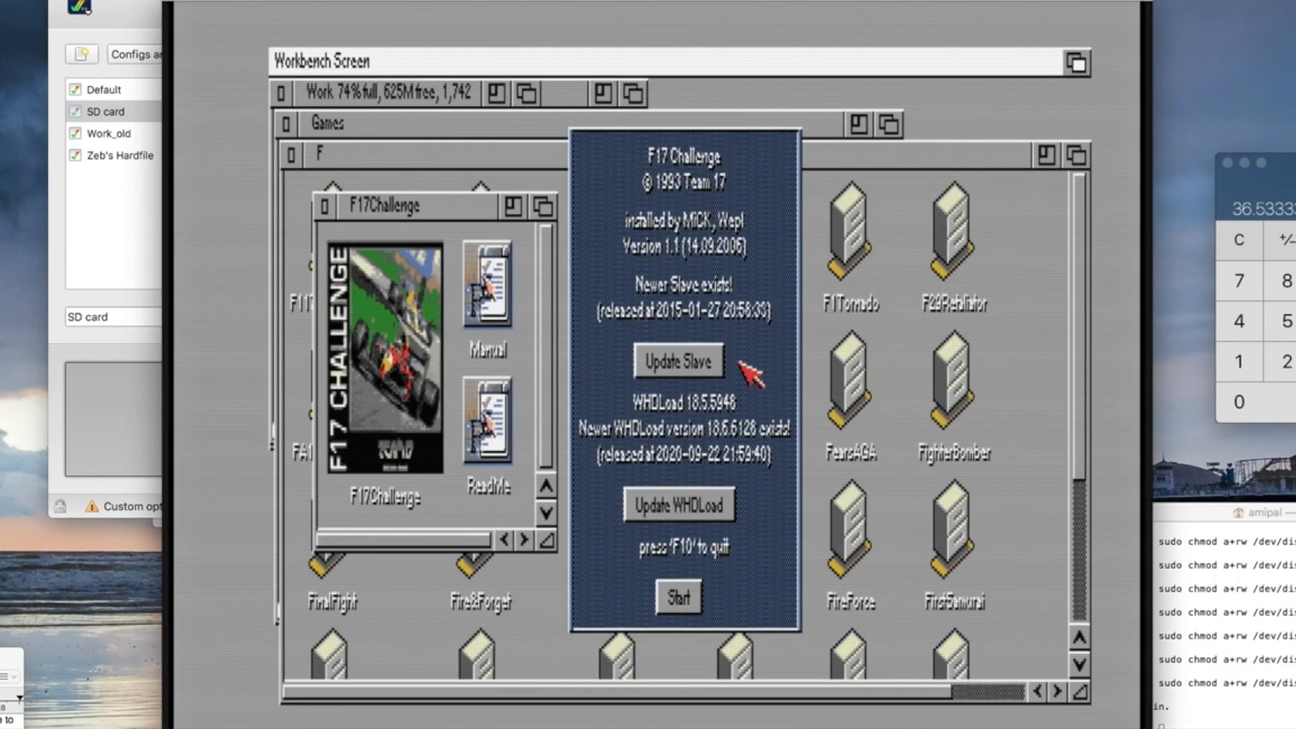
pyautogui.moveTo(635, 165)
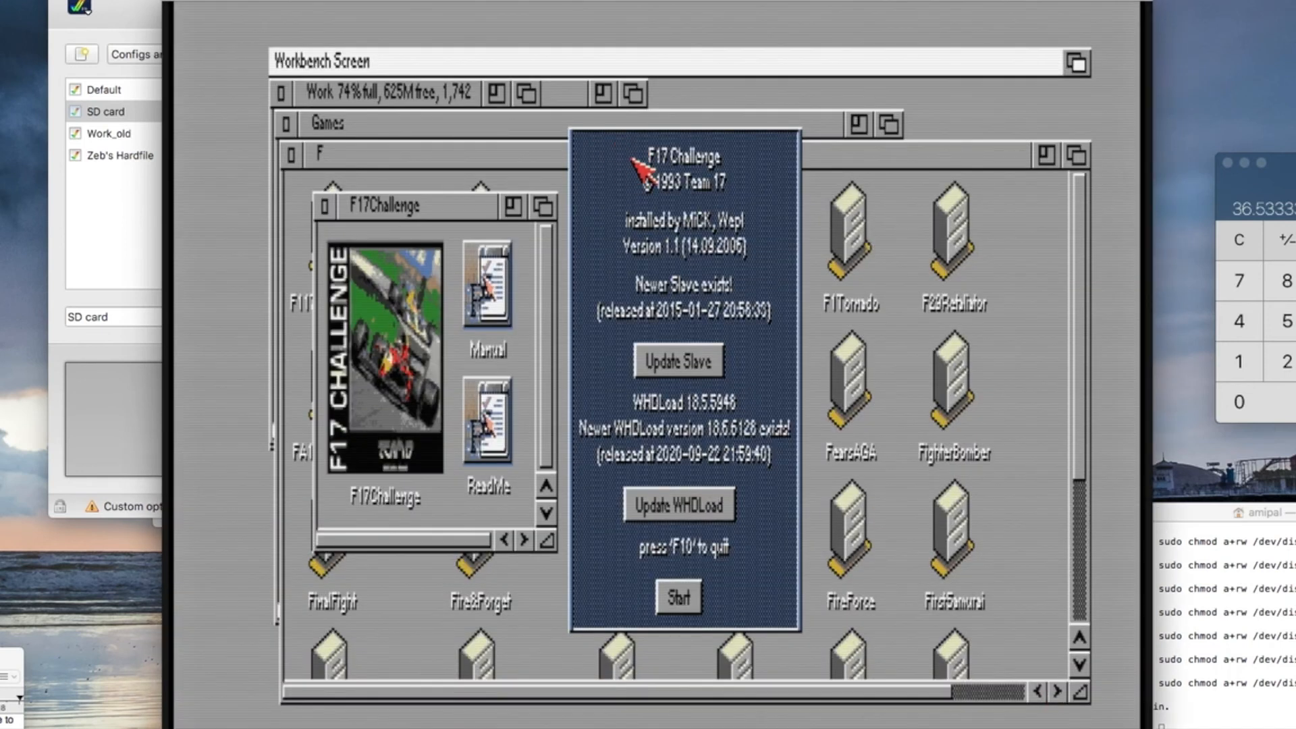
pyautogui.click(678, 596)
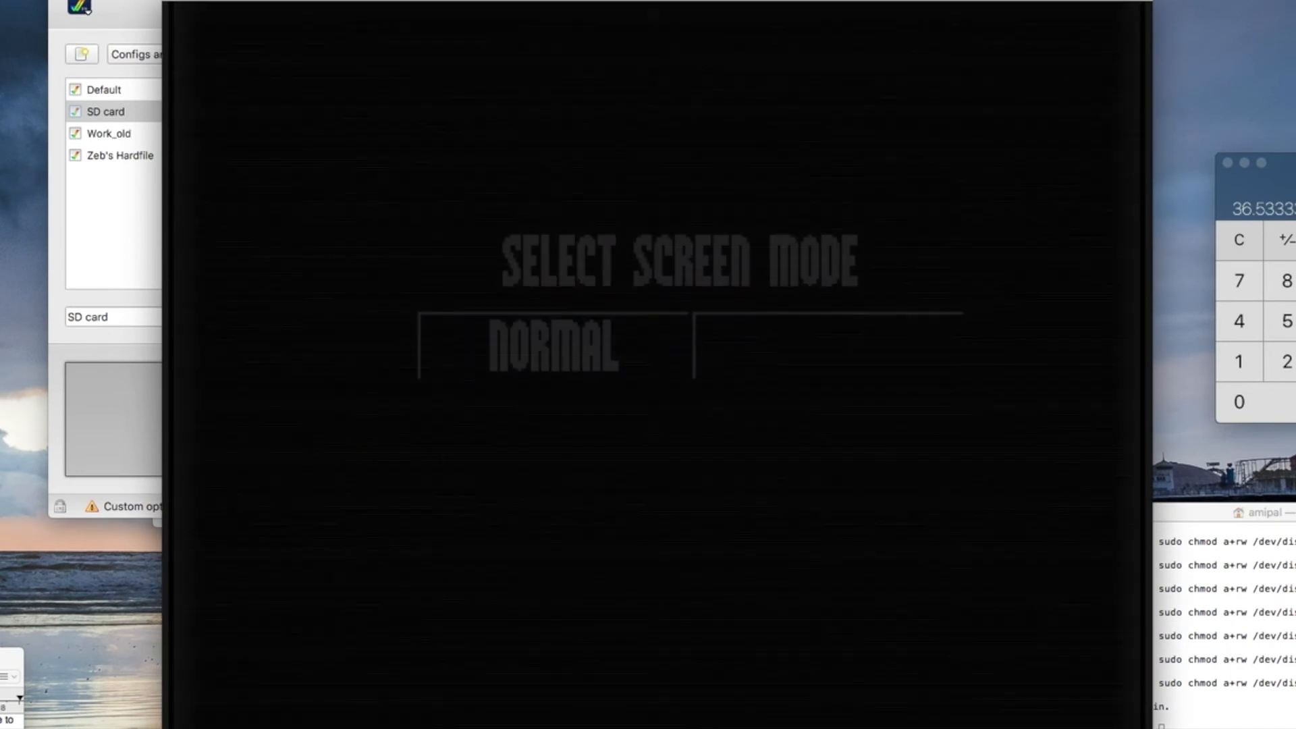